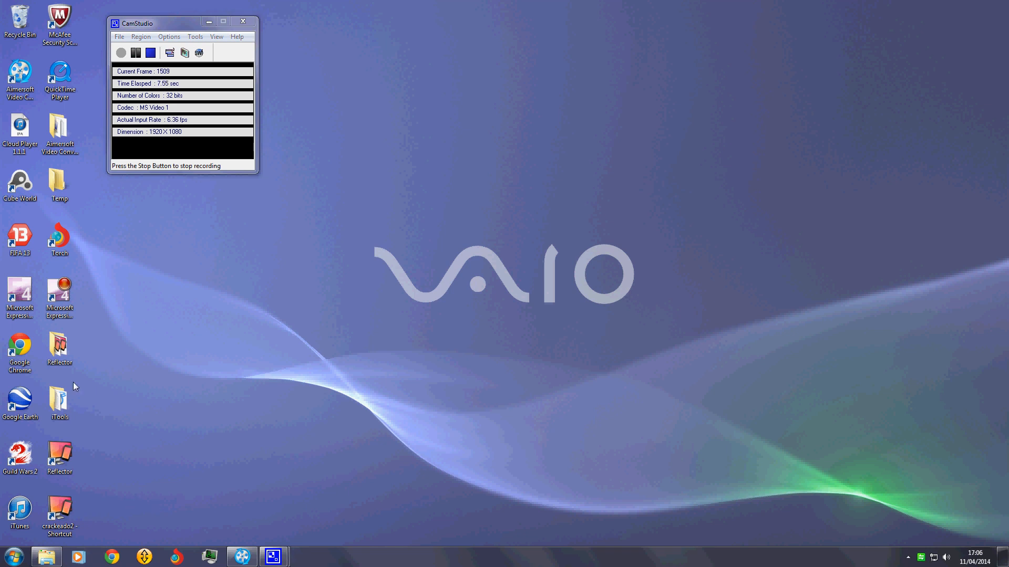
mouse_move(527, 219)
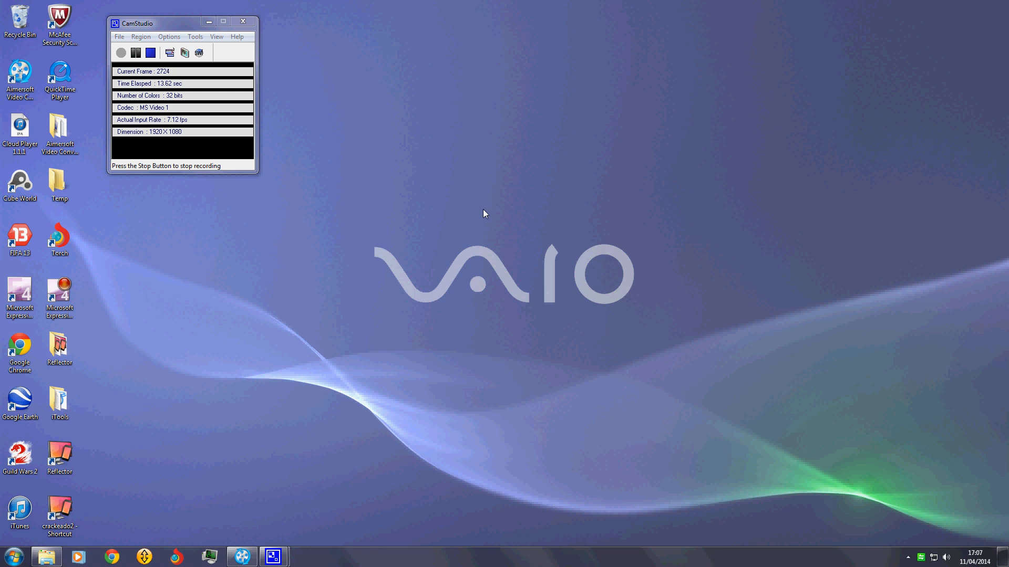
mouse_move(19, 128)
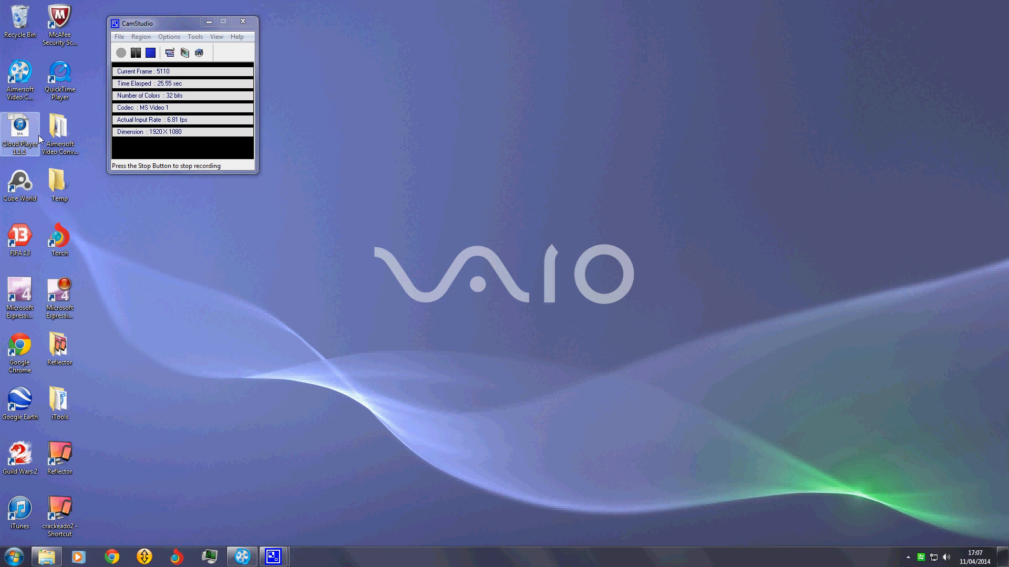
mouse_move(32, 137)
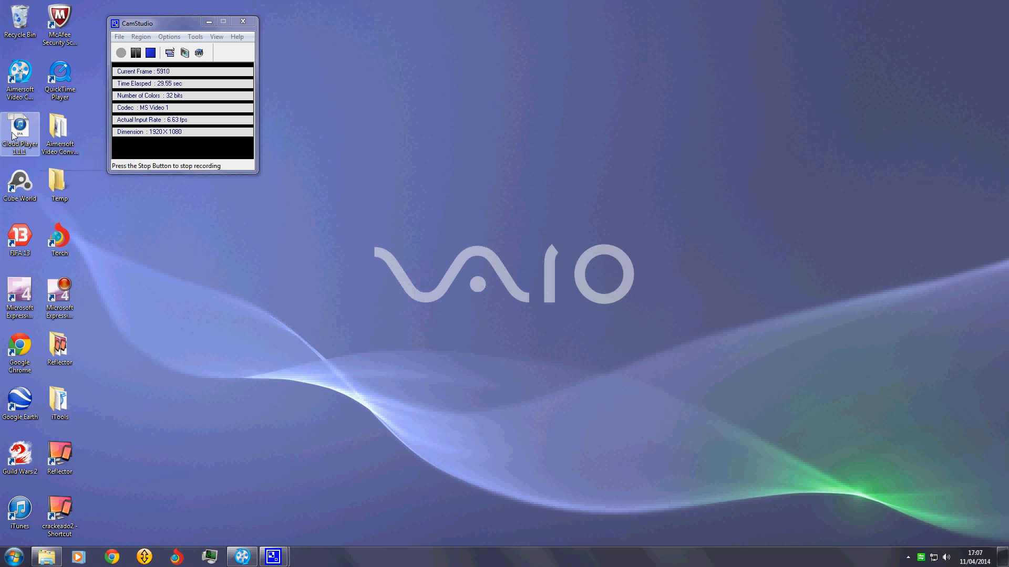
mouse_move(14, 121)
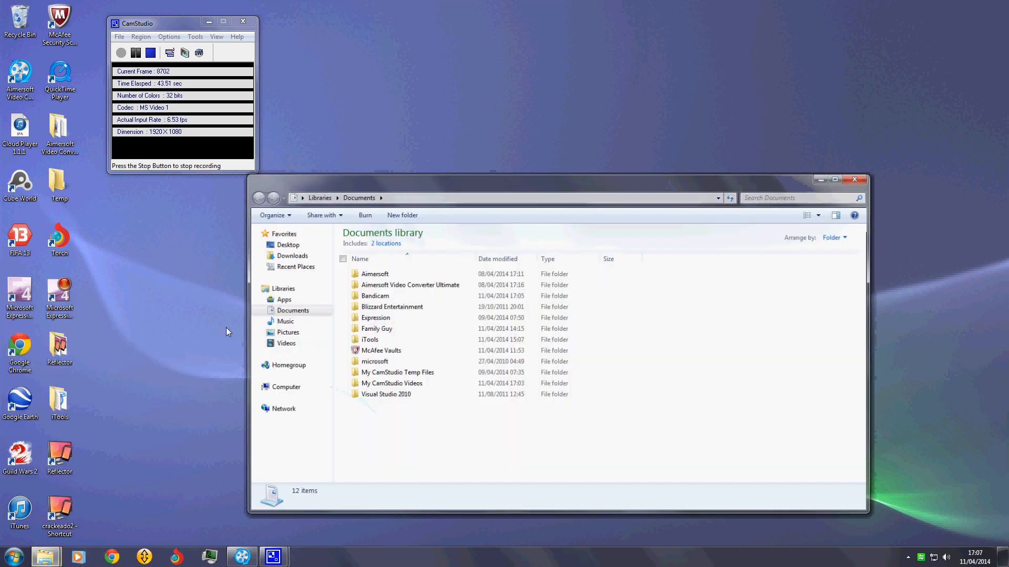
- Open the Reflector WinRAR archive from the Downloads folder
click(290, 256)
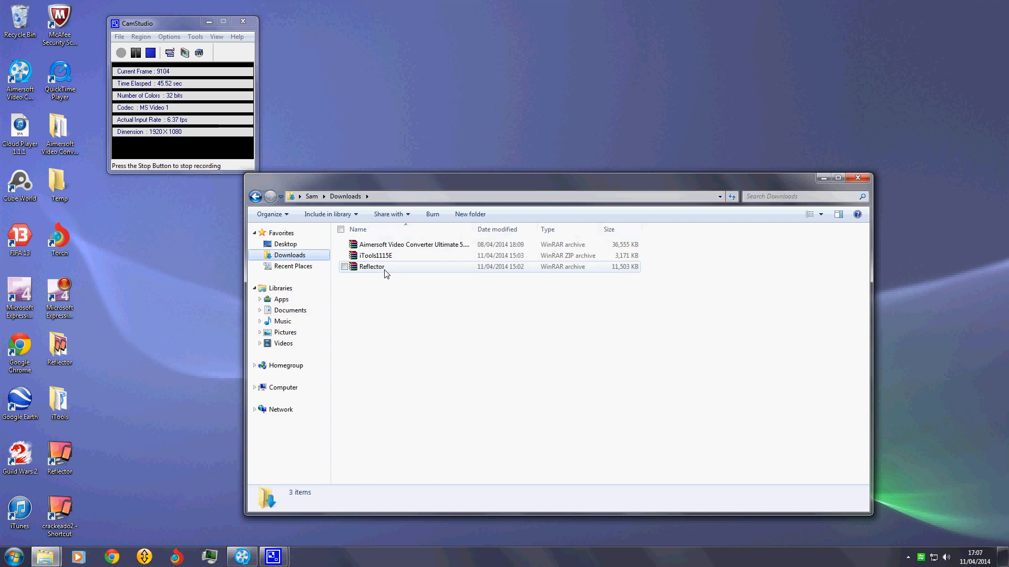
mouse_move(375, 270)
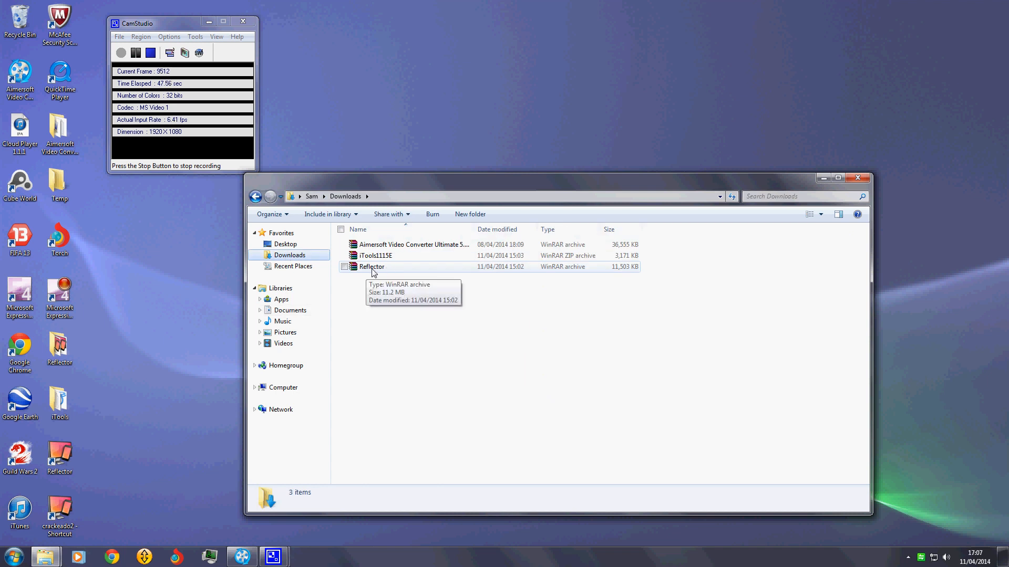
click(371, 266)
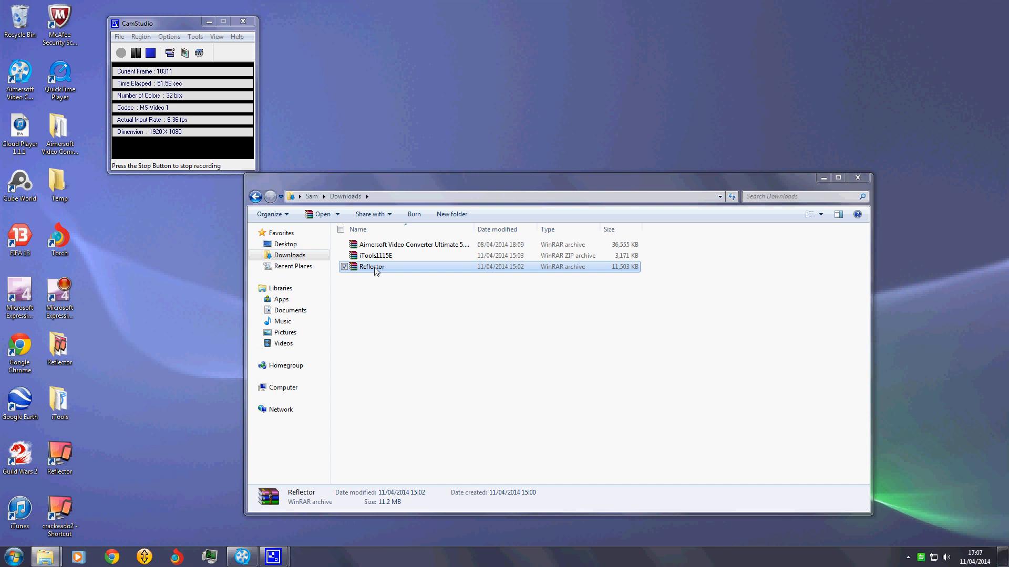
mouse_move(379, 277)
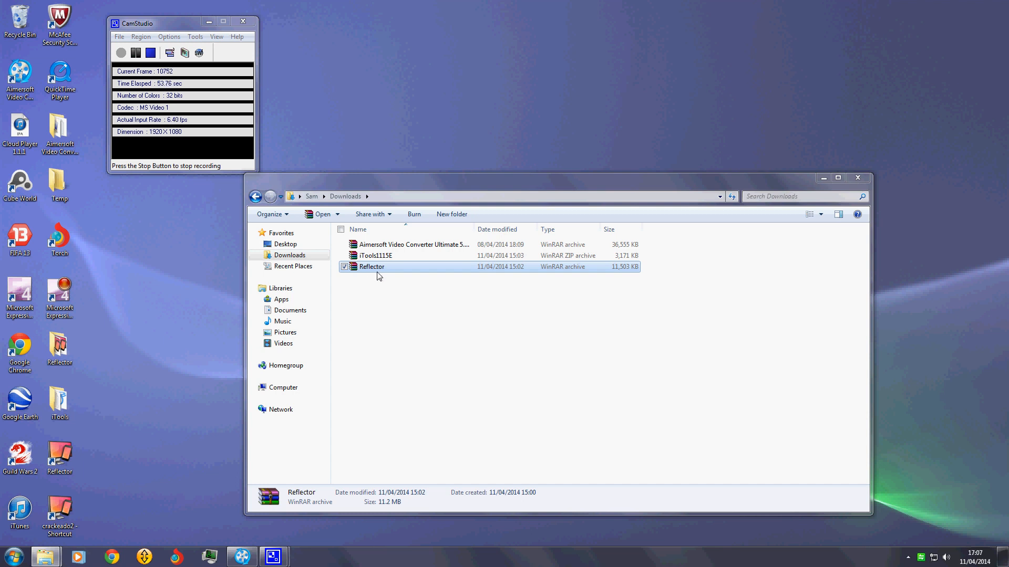
mouse_move(372, 269)
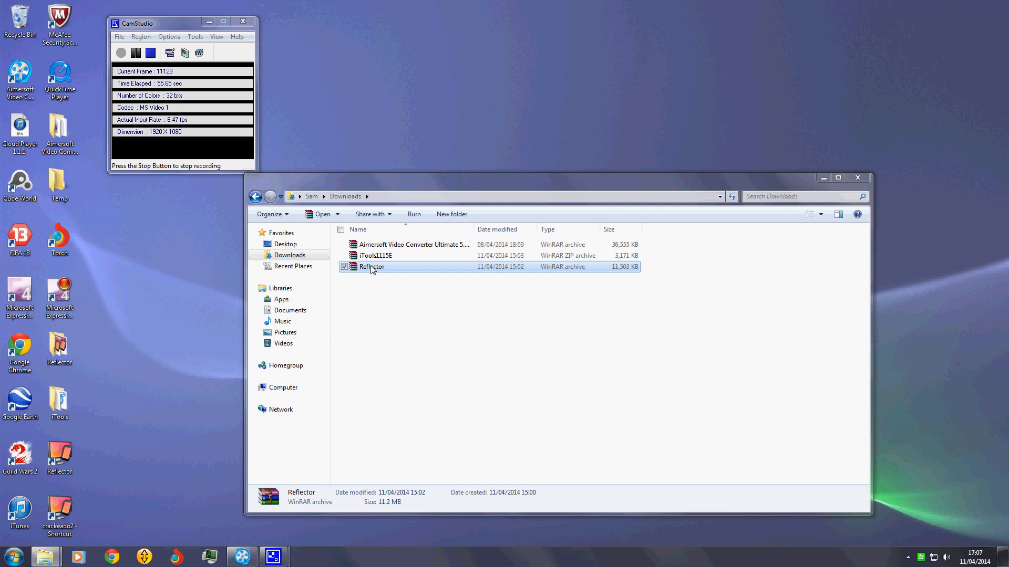
double_click(372, 266)
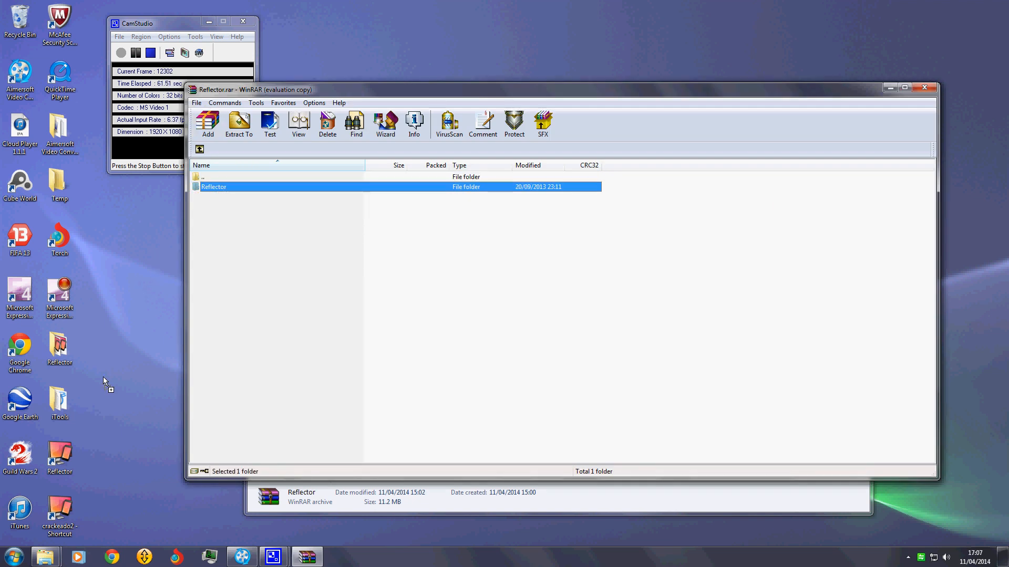
- Drag the Reflector folder out of the archive onto the desktop, settling the installer file clash
click(239, 122)
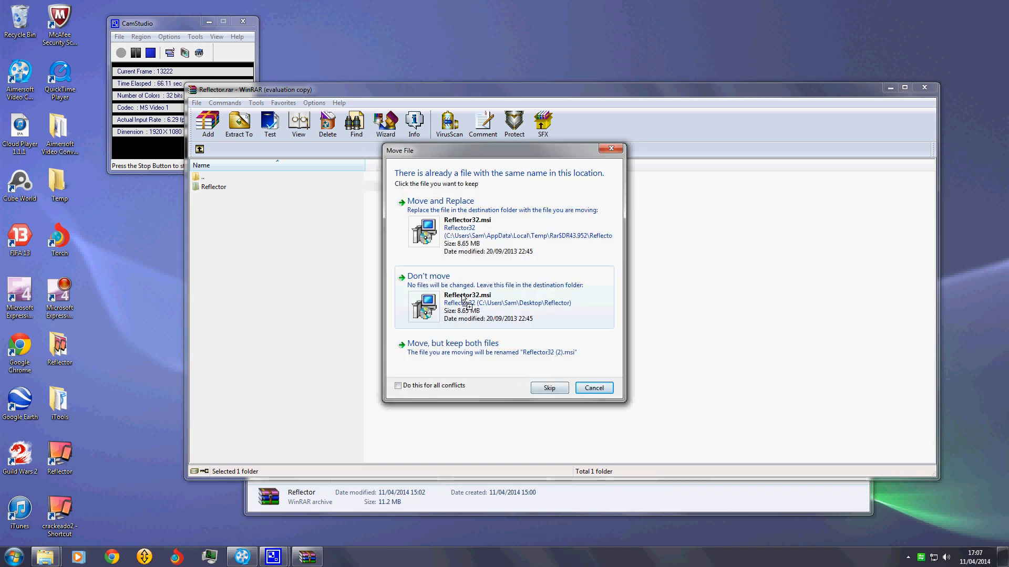
click(399, 386)
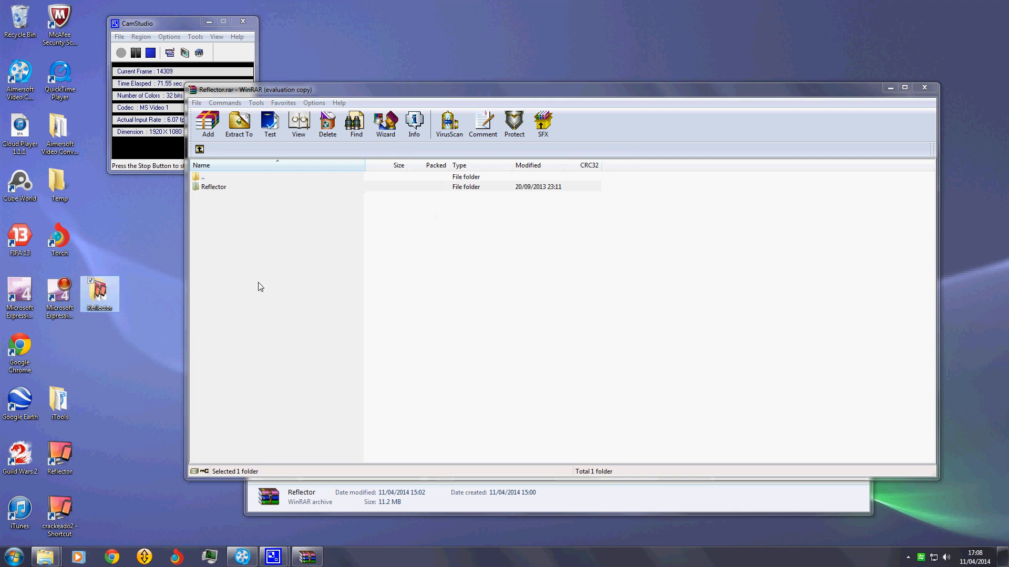
drag(99, 294, 59, 349)
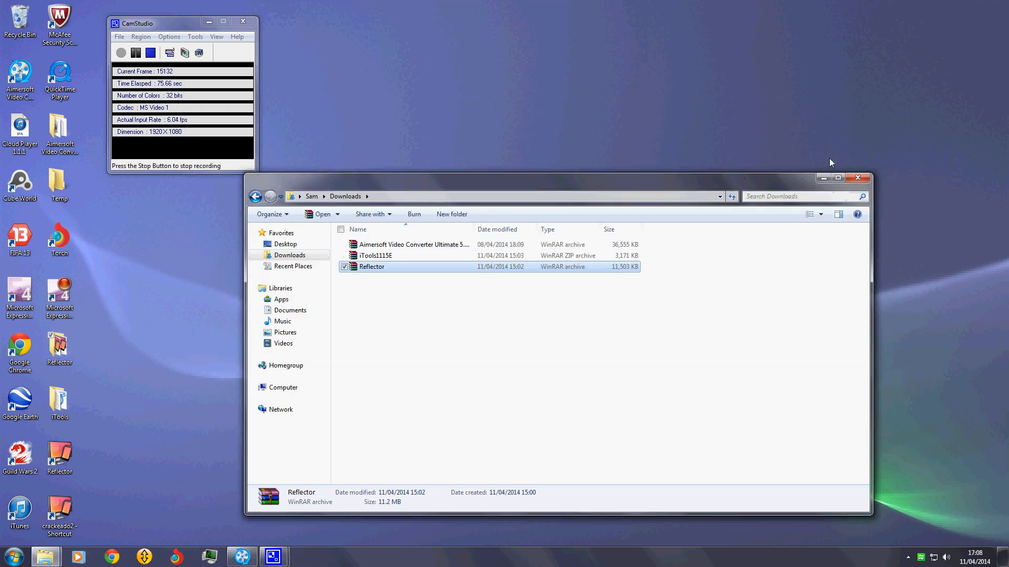
- Browse the desktop Reflector folder with crackeado1, crackeado2 and Reflector32, then show Documents in another window
click(857, 177)
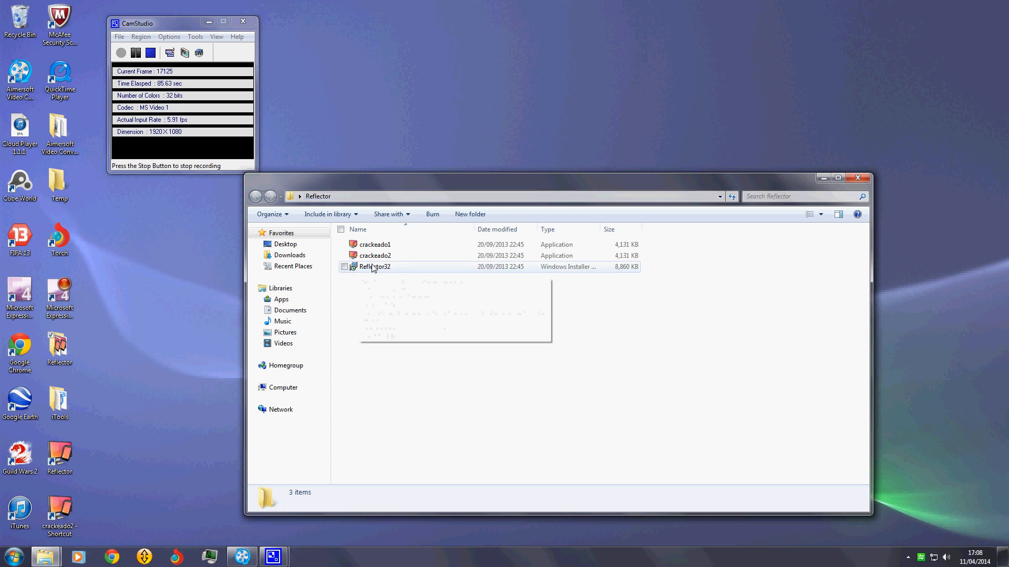
mouse_move(374, 265)
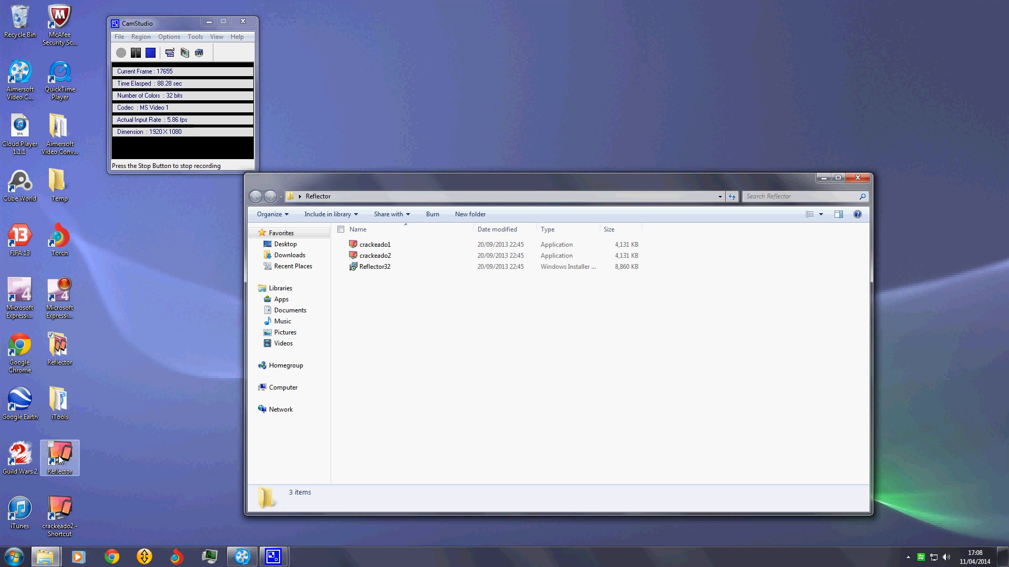
click(374, 266)
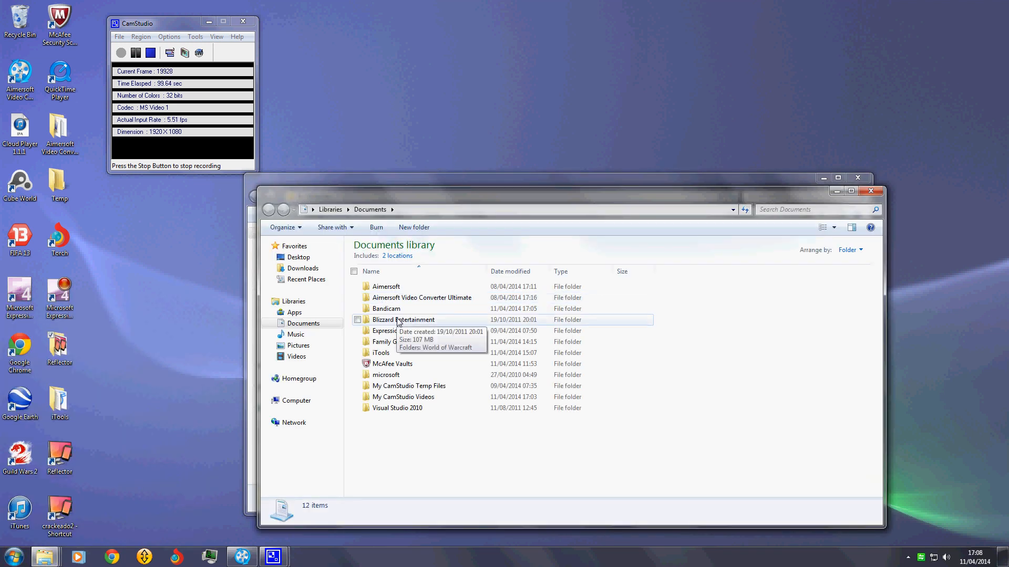
- Navigate from Libraries through Computer to Local Disk (C:)\Program Files (x86)
click(303, 323)
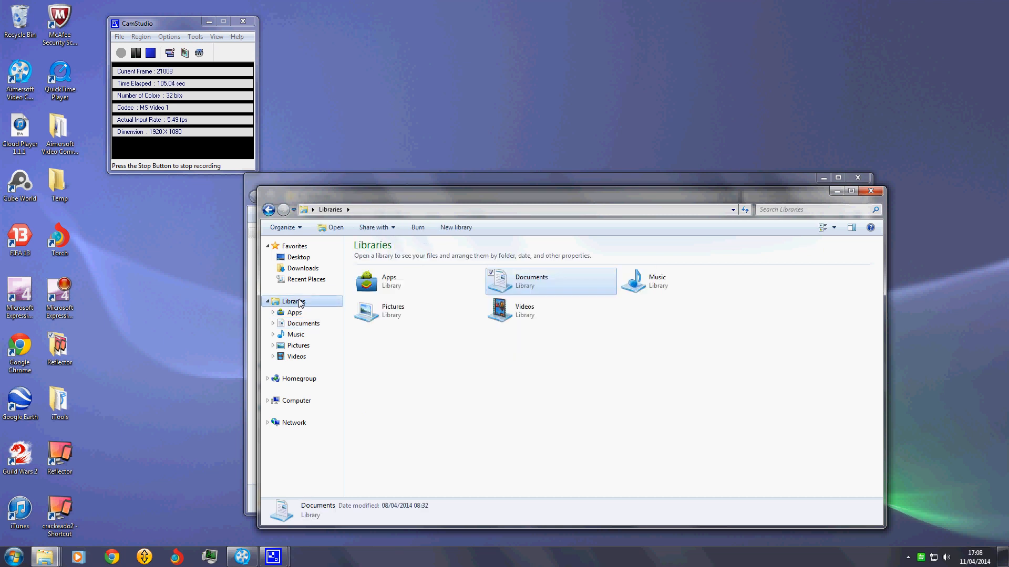
click(297, 401)
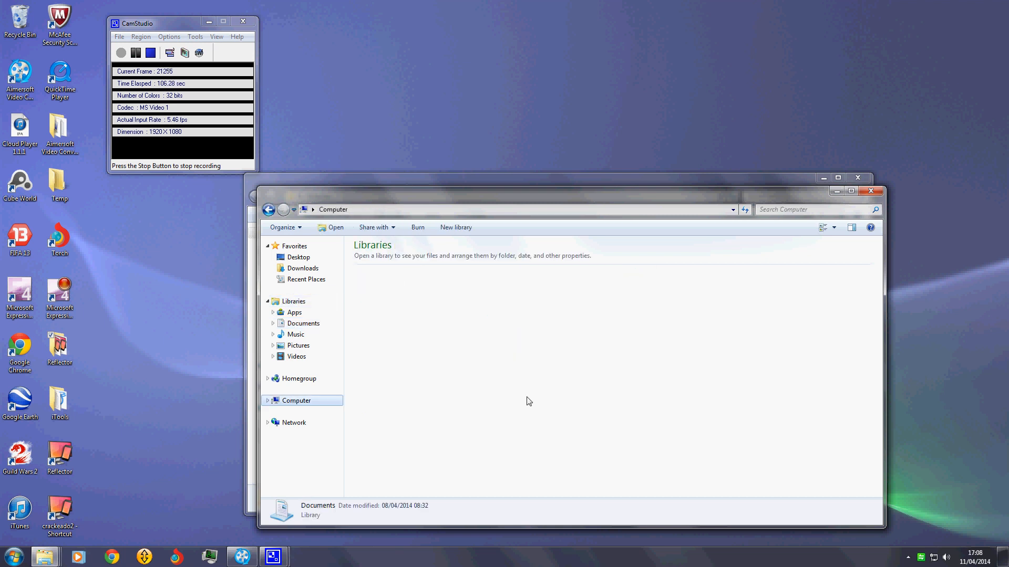
click(296, 400)
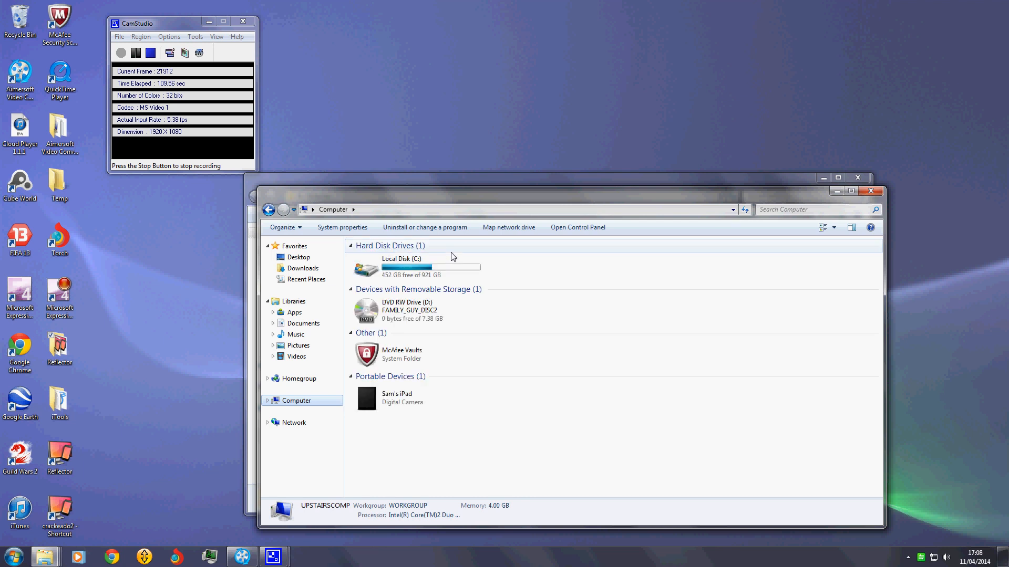
double_click(400, 267)
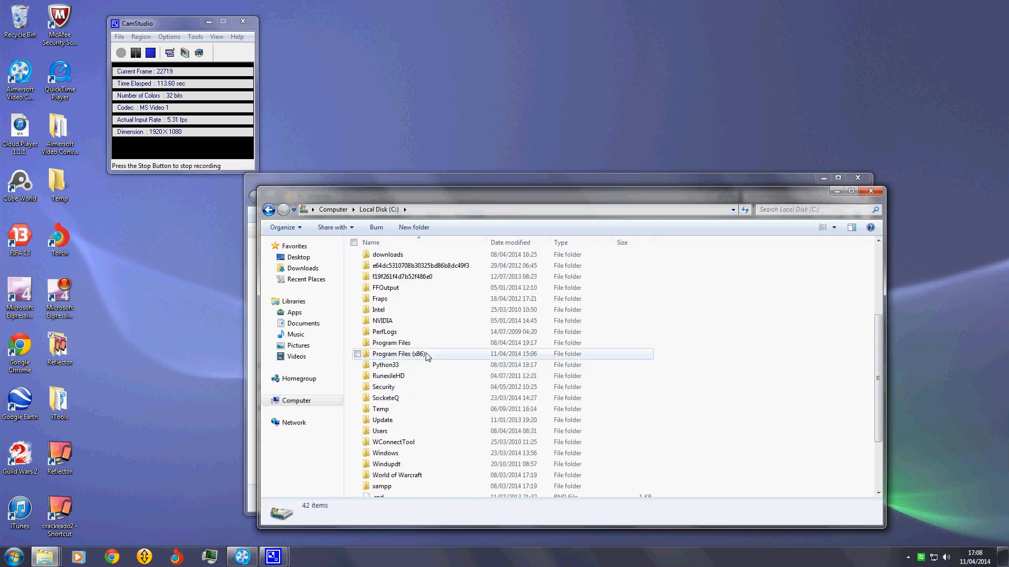
double_click(398, 354)
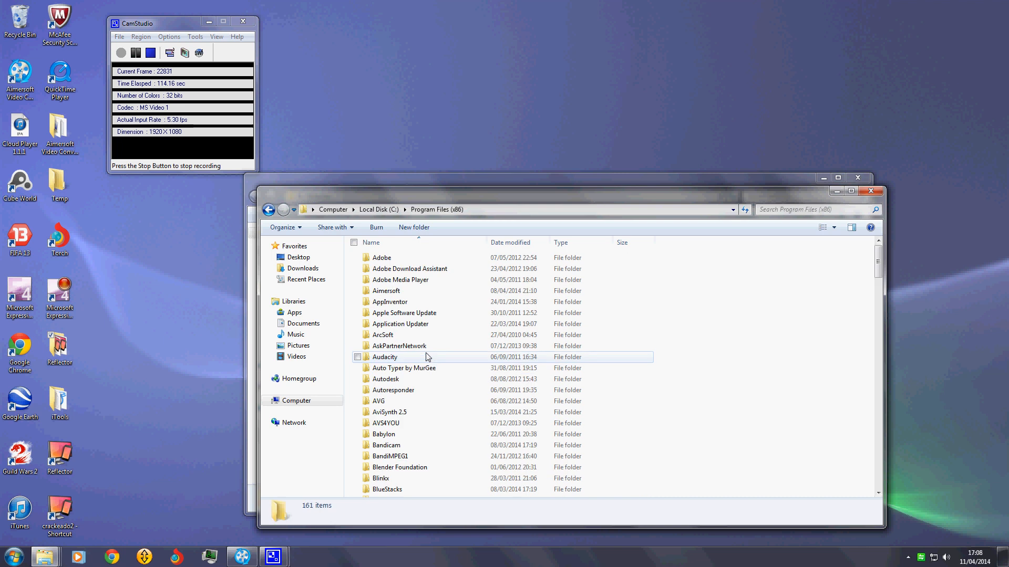
- Locate and enter the installed Reflector folder listing crackeado1, crackeado2 and DLLs
scroll(down, 3)
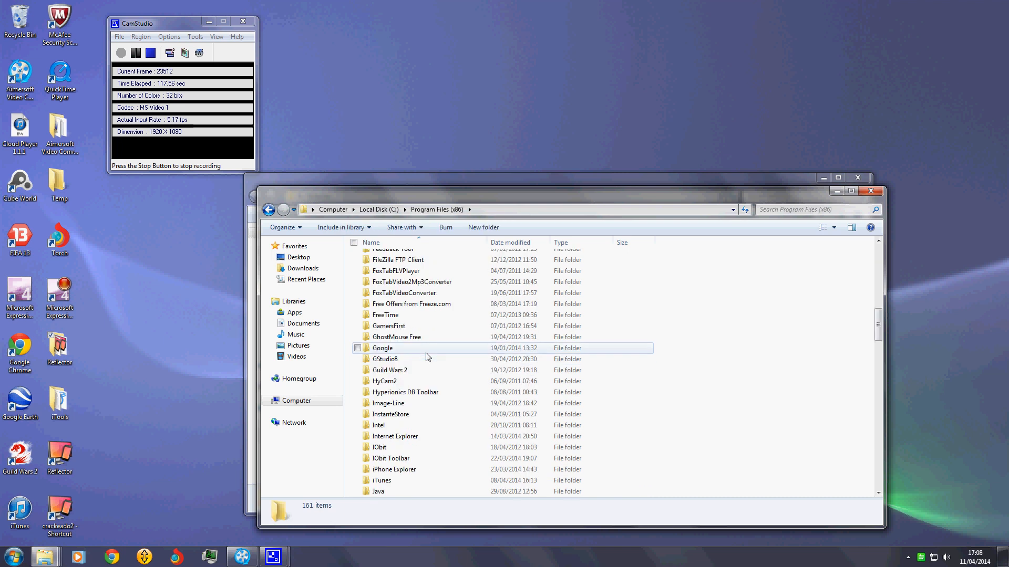
scroll(down, 3)
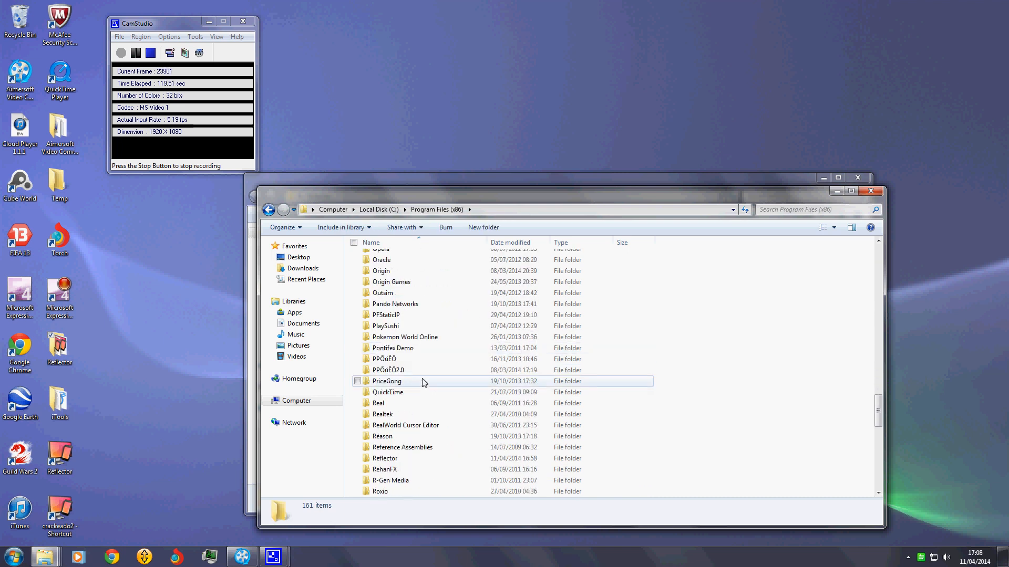
scroll(down, 3)
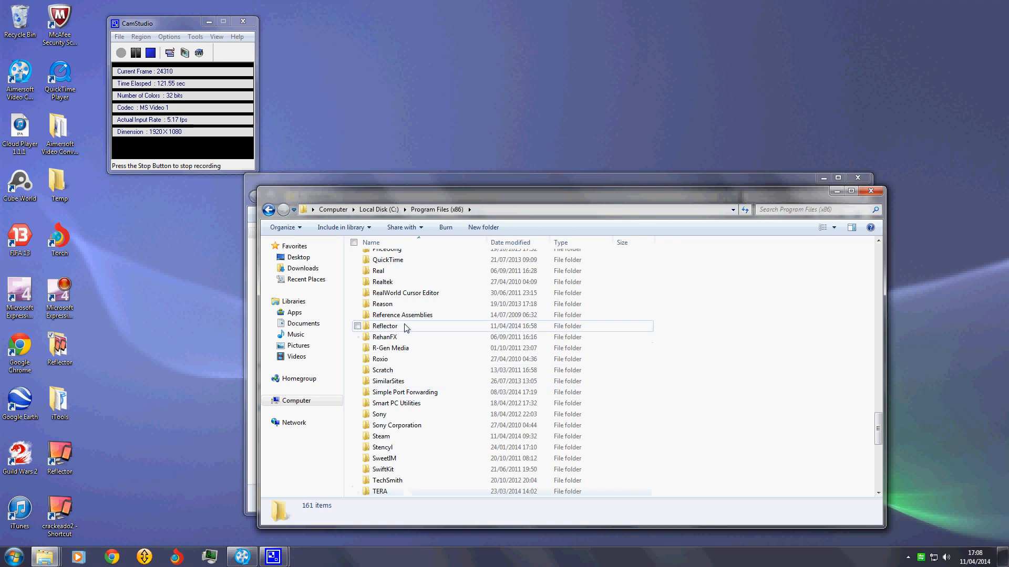
double_click(385, 326)
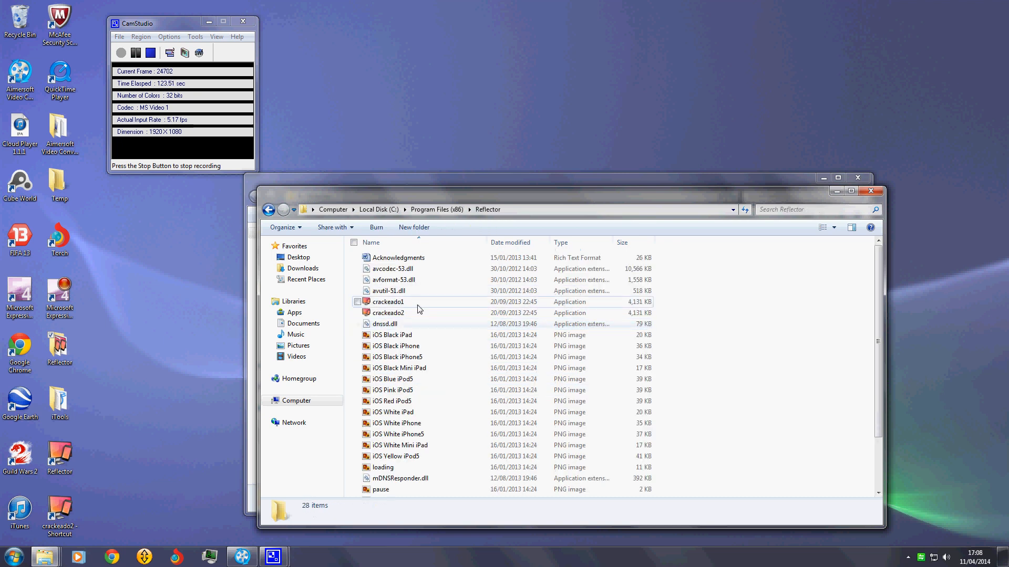
mouse_move(388, 302)
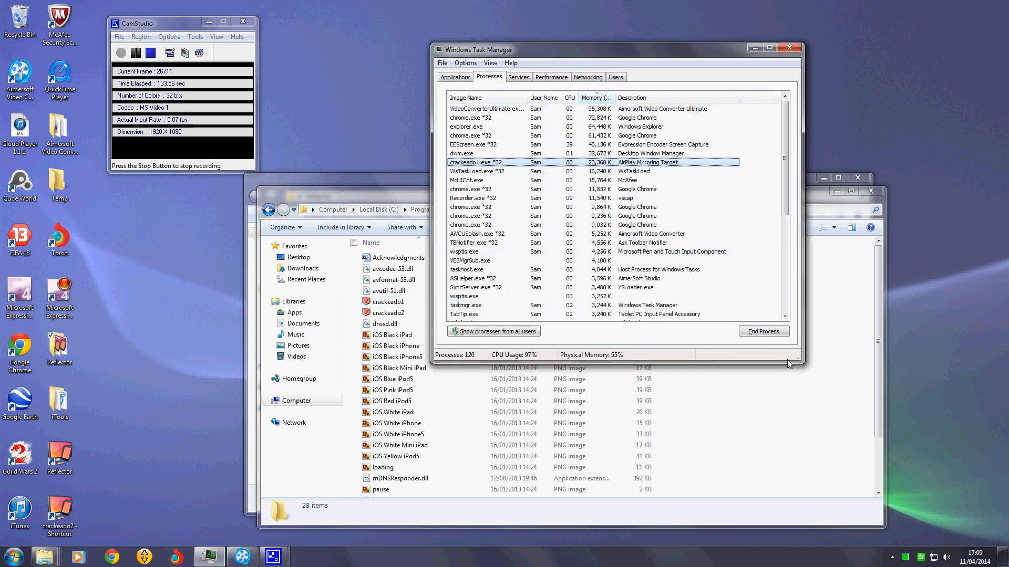
- End the running crackeado1.exe process in Task Manager
click(763, 331)
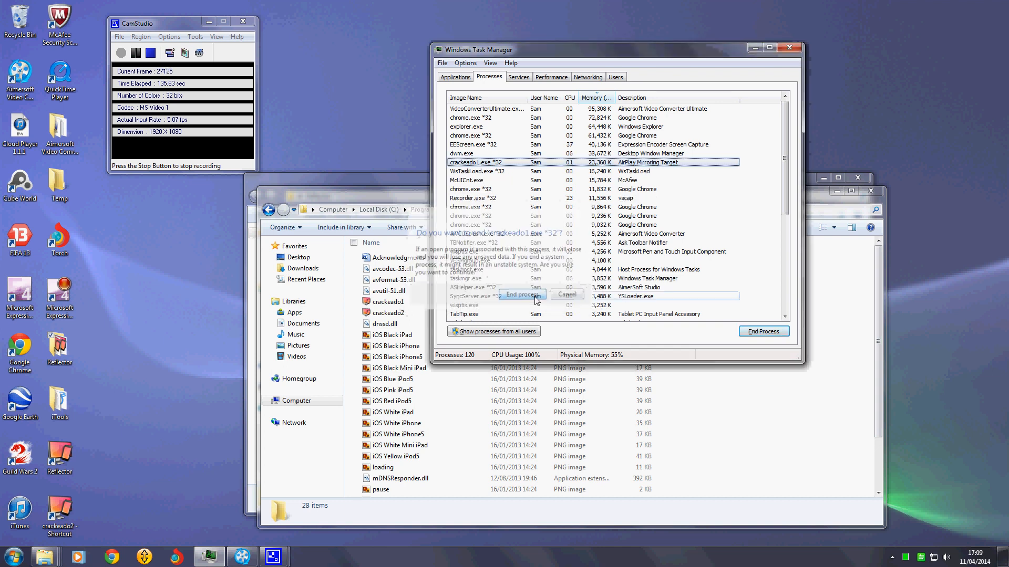
click(518, 294)
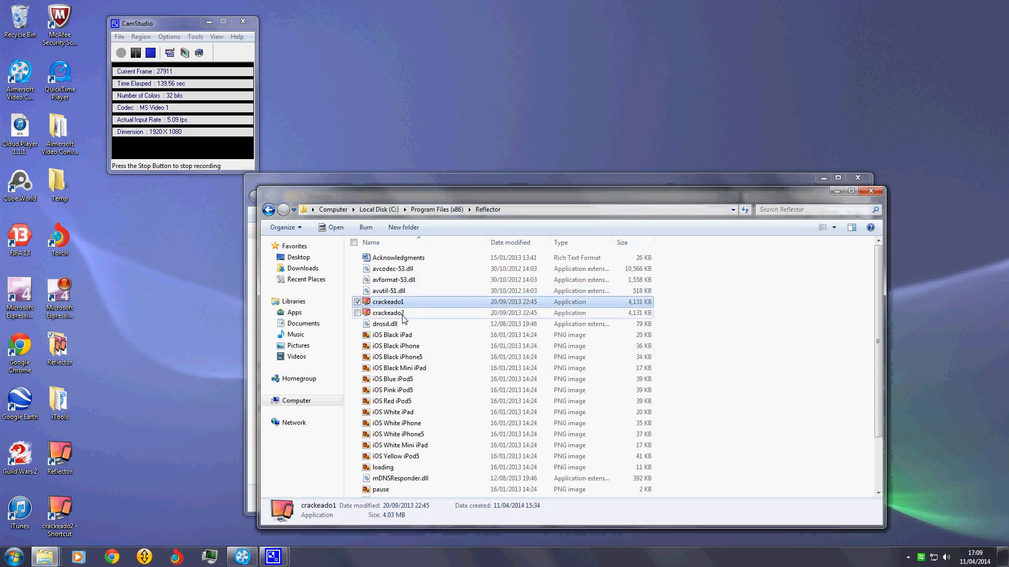
- Delete crackeado1 and crackeado2 from the installed Reflector folder to the Recycle Bin
click(388, 313)
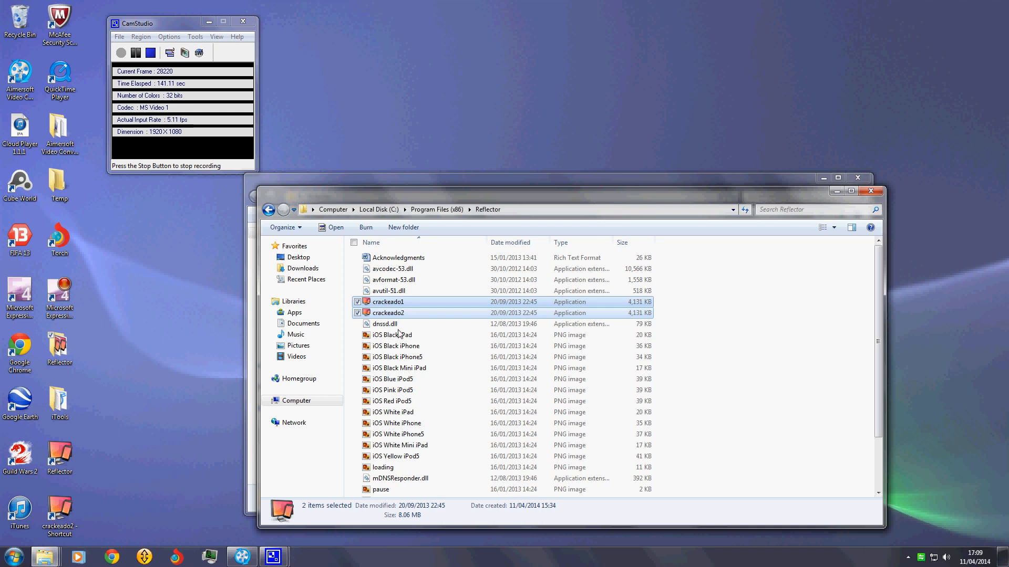
key(Delete)
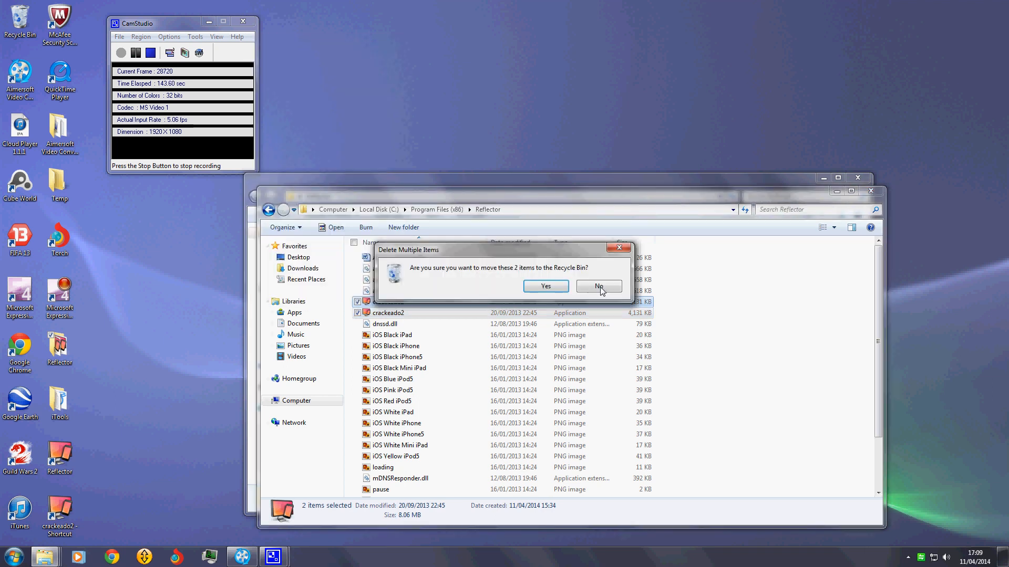
click(596, 286)
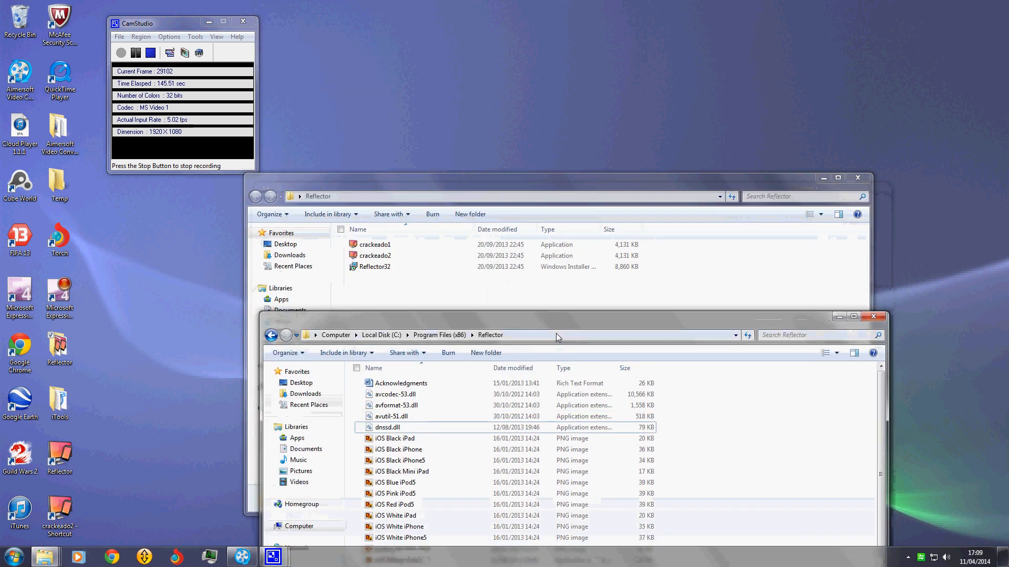
- Drag crackeado1 and crackeado2 into Program Files (x86)\Reflector, granting permission for each
click(374, 245)
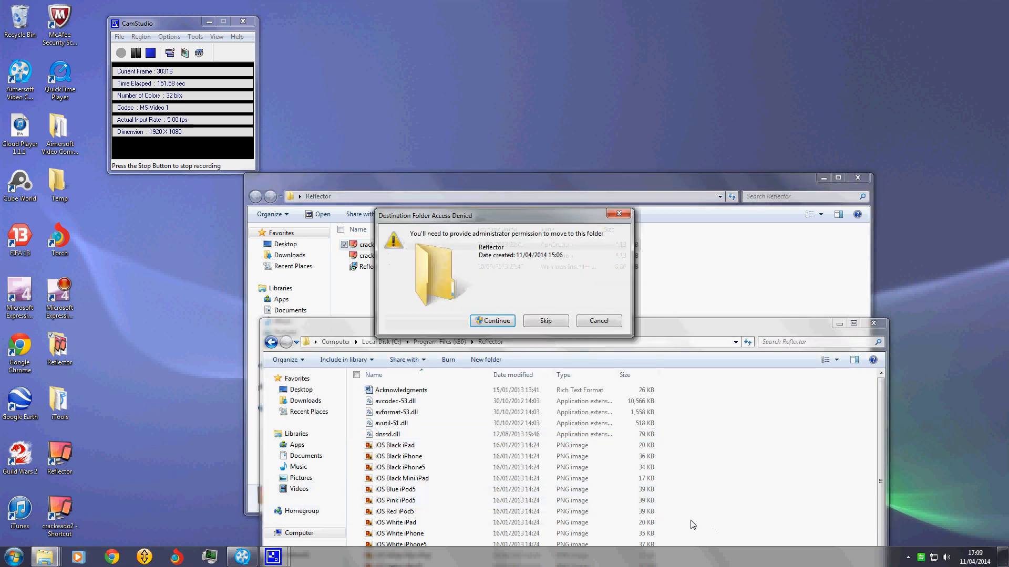
click(491, 320)
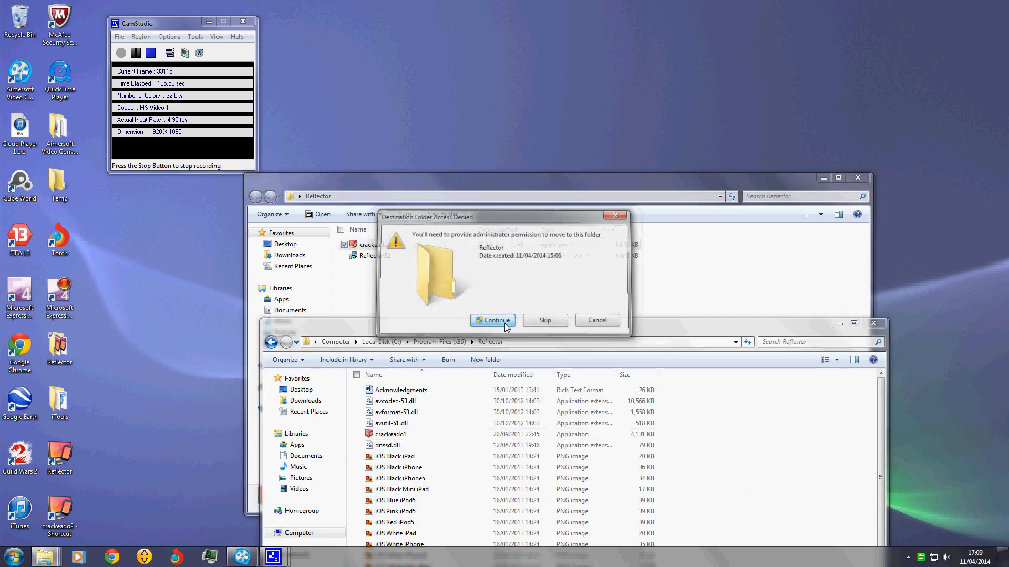
click(492, 320)
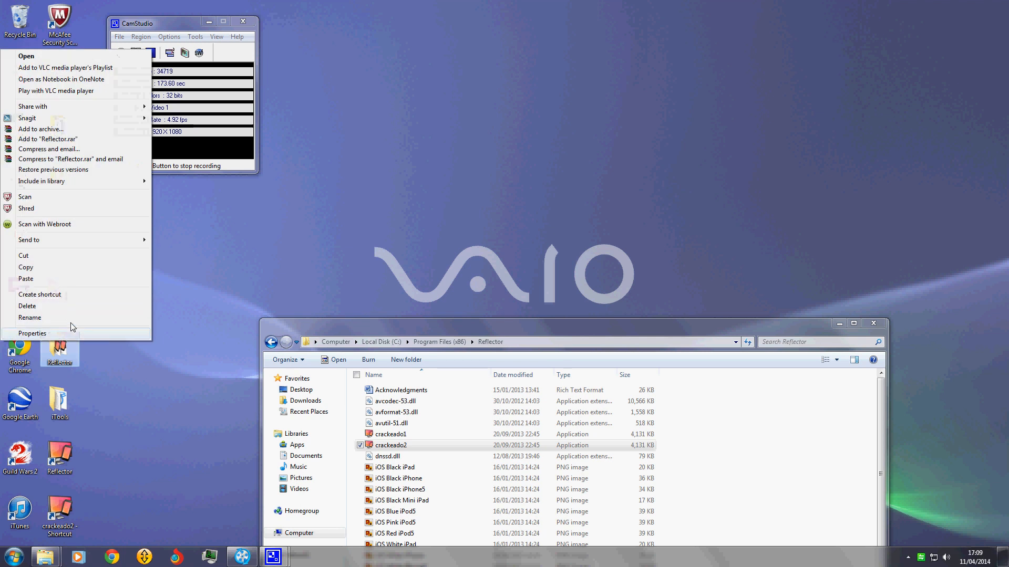
click(27, 306)
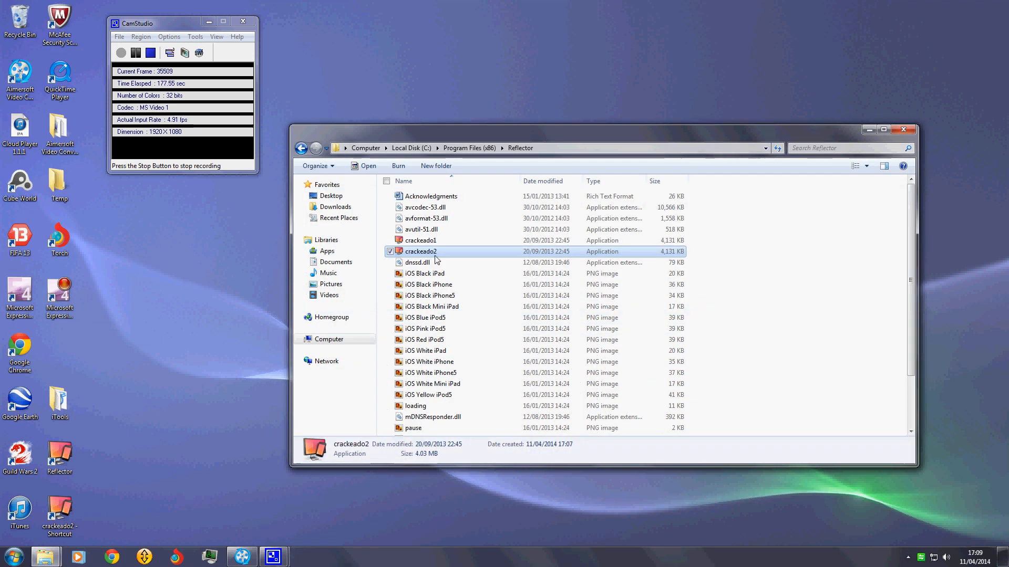
mouse_move(437, 242)
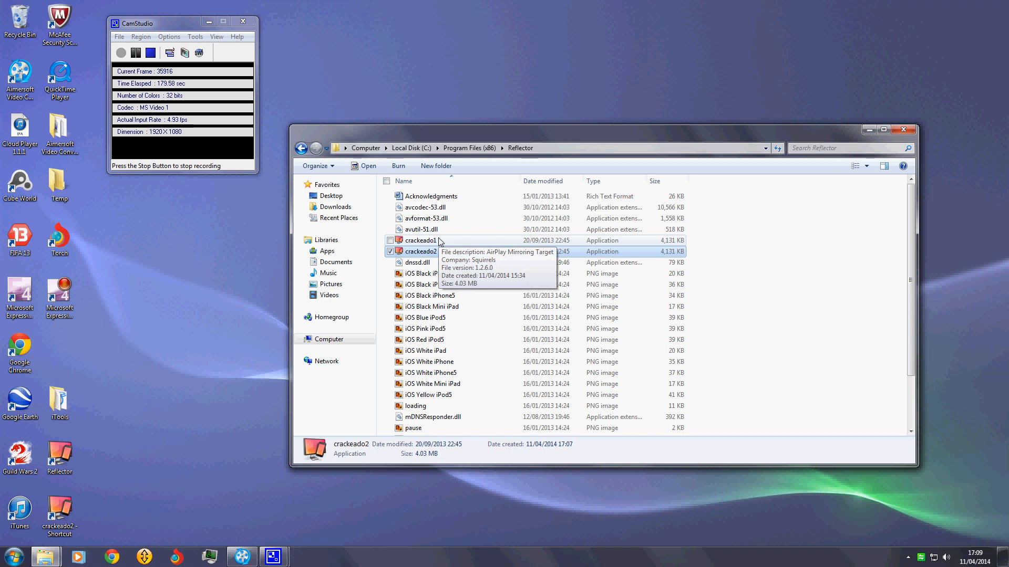
click(420, 239)
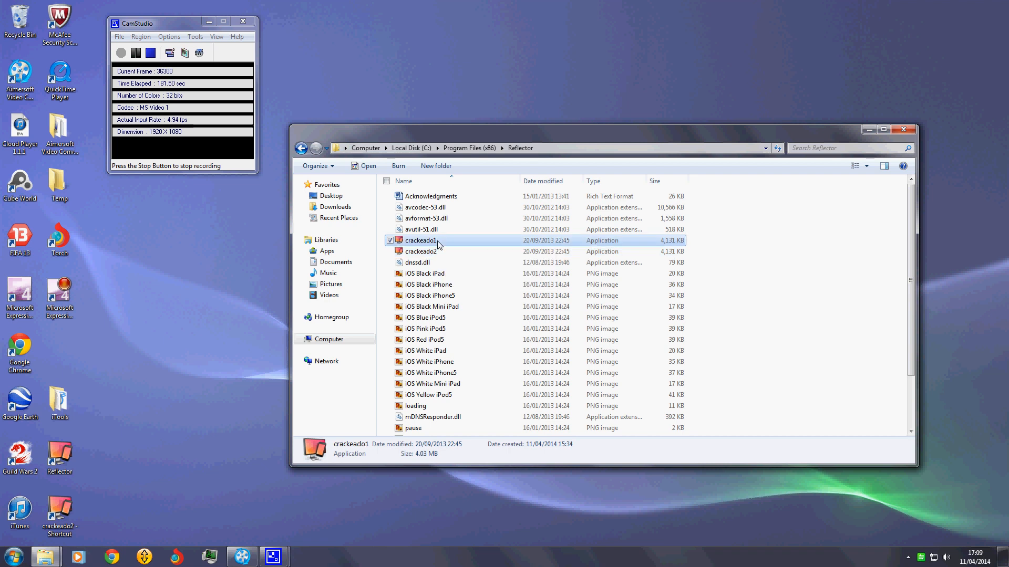
double_click(422, 240)
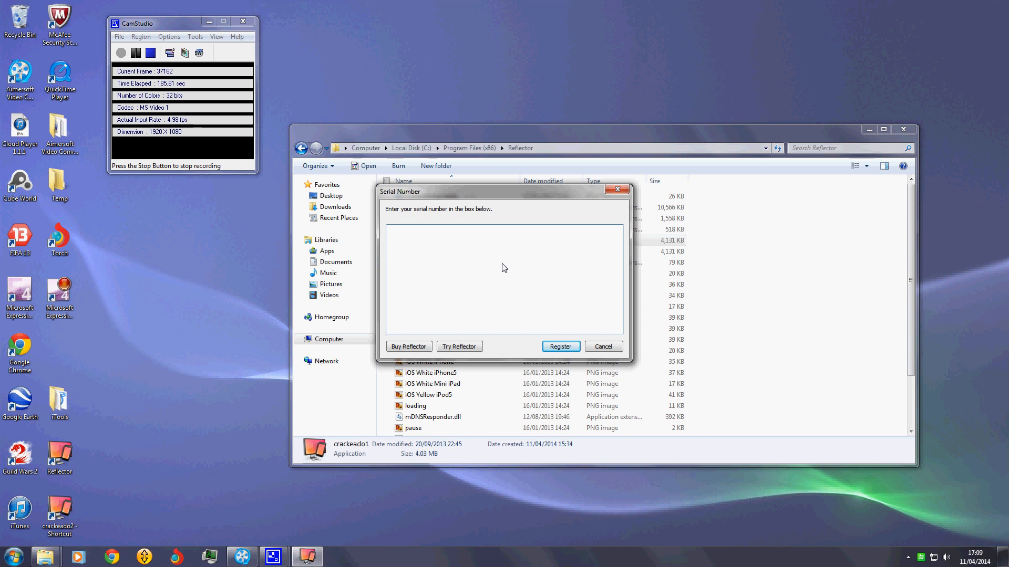
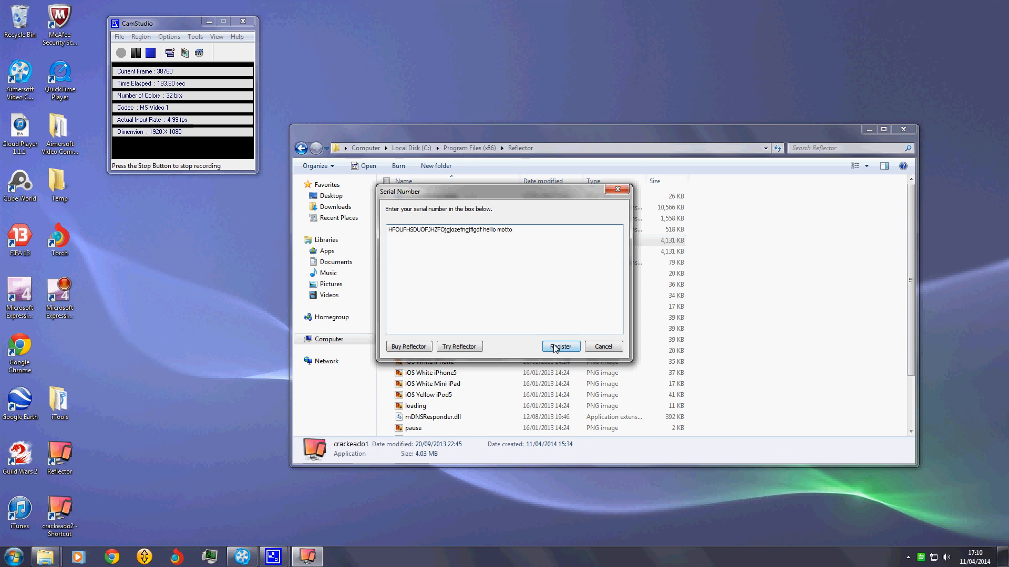
- Register the serial and acknowledge Reflector's purchase-success message
click(559, 346)
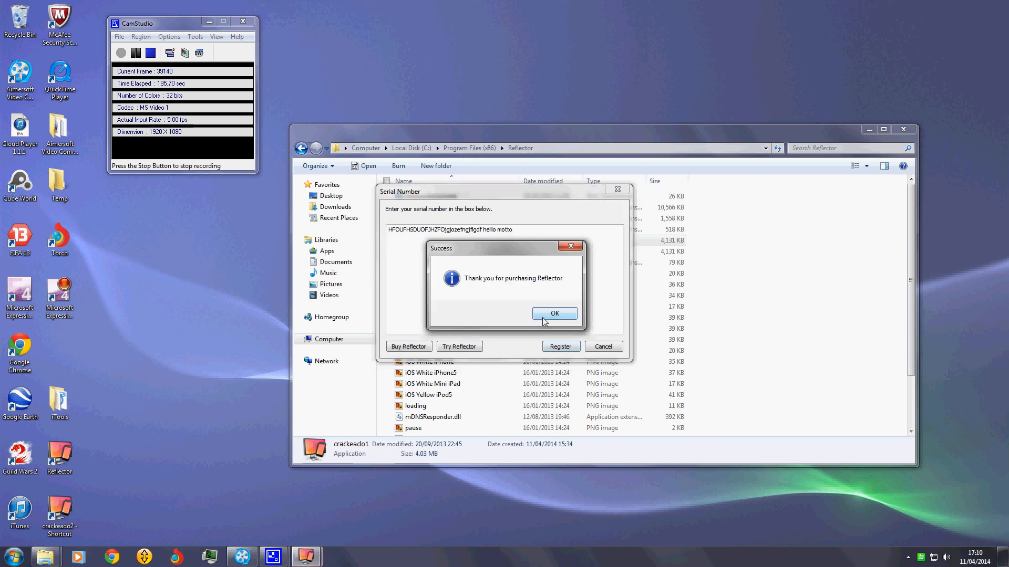
click(554, 314)
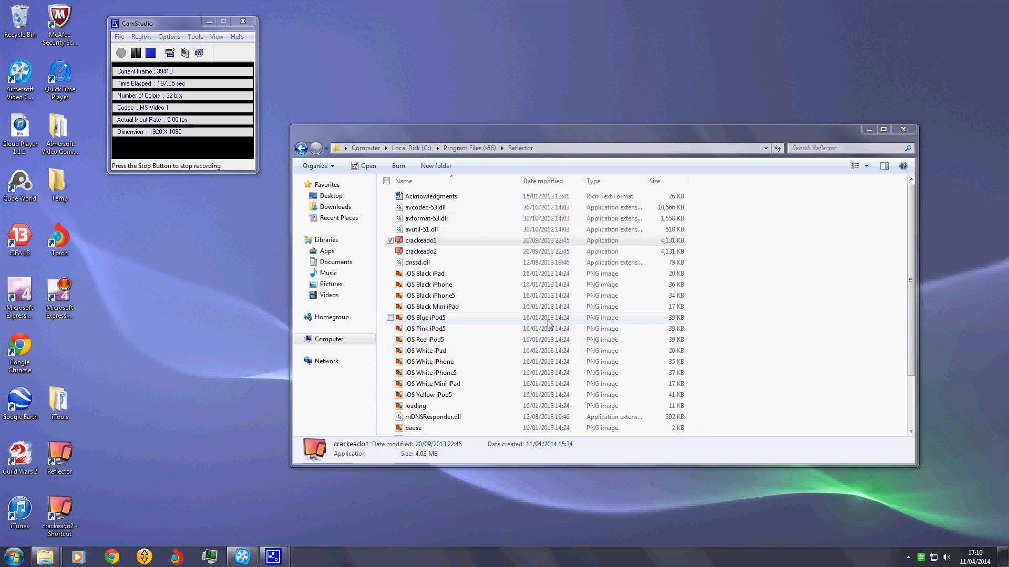
click(420, 240)
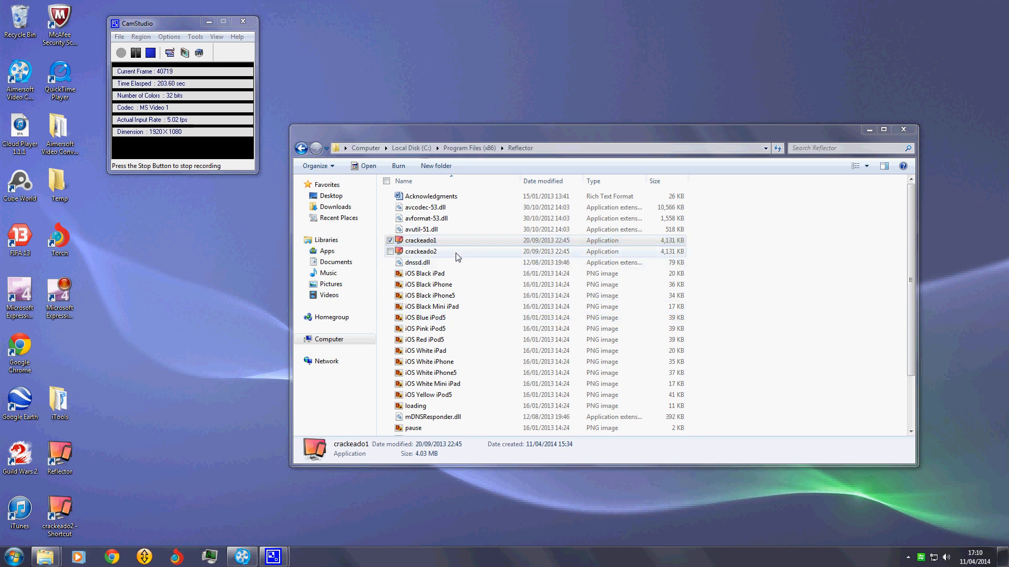
mouse_move(445, 258)
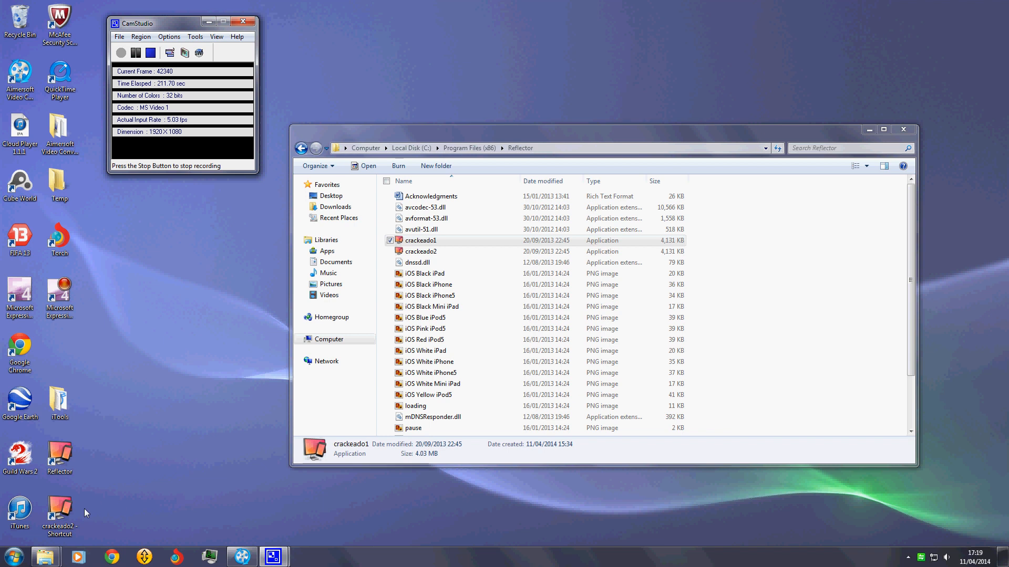
- Return to the desktop and select the crackeado2 - Shortcut icon
click(59, 512)
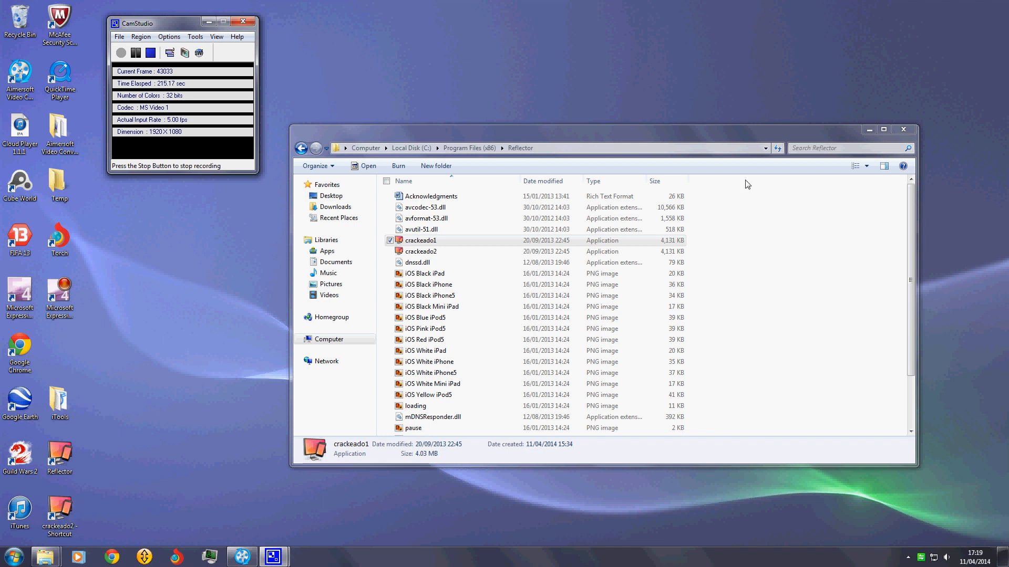
click(904, 129)
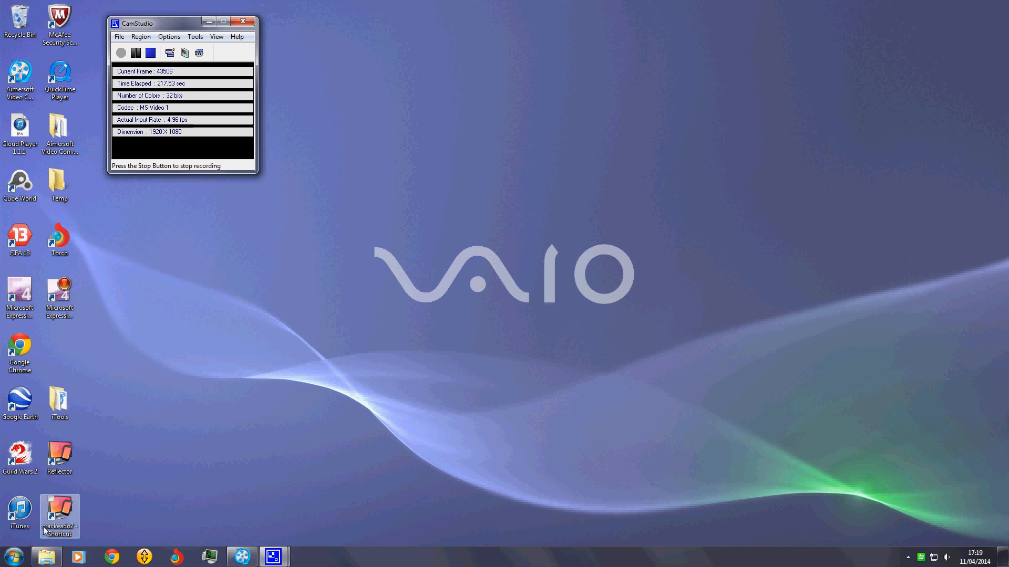
mouse_move(88, 479)
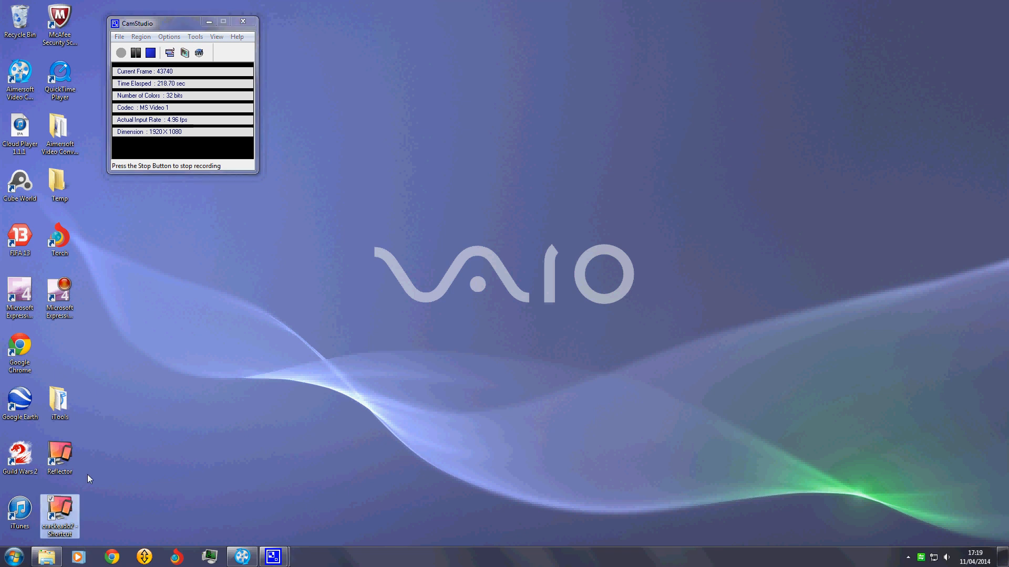
mouse_move(101, 482)
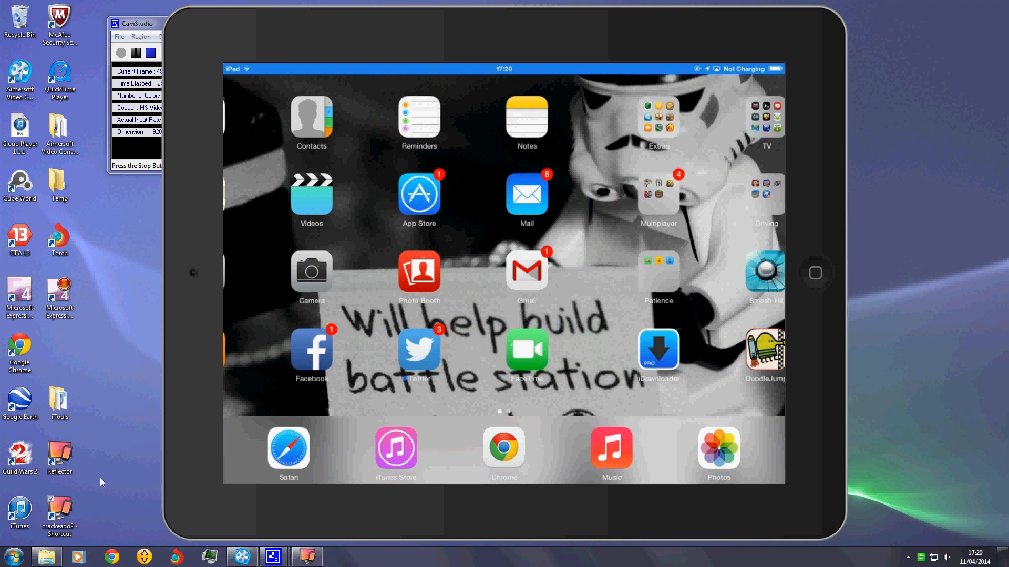
- Swipe through the mirrored iPad home pages and view then dismiss Notification Center
scroll(left, 3)
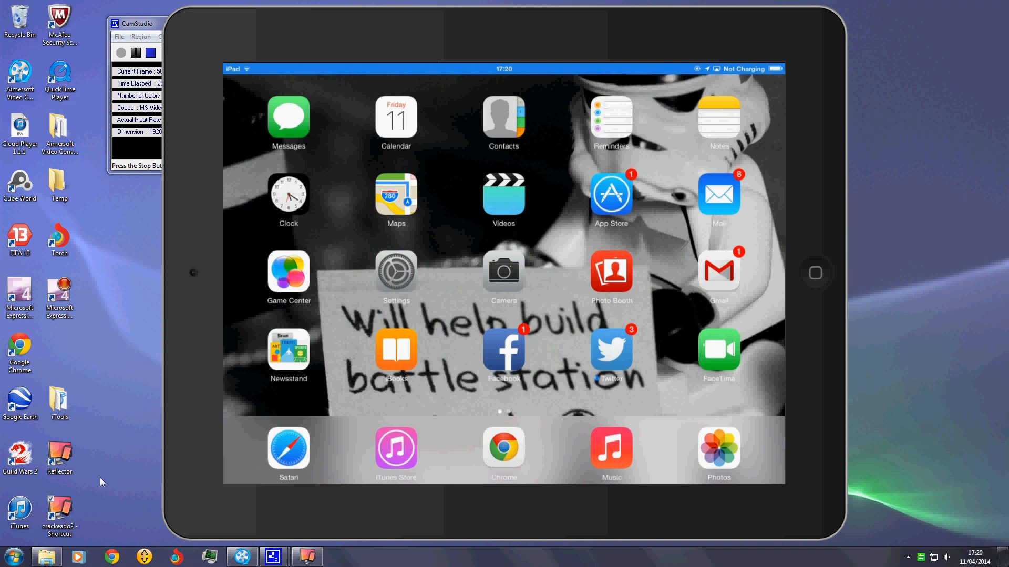
click(610, 347)
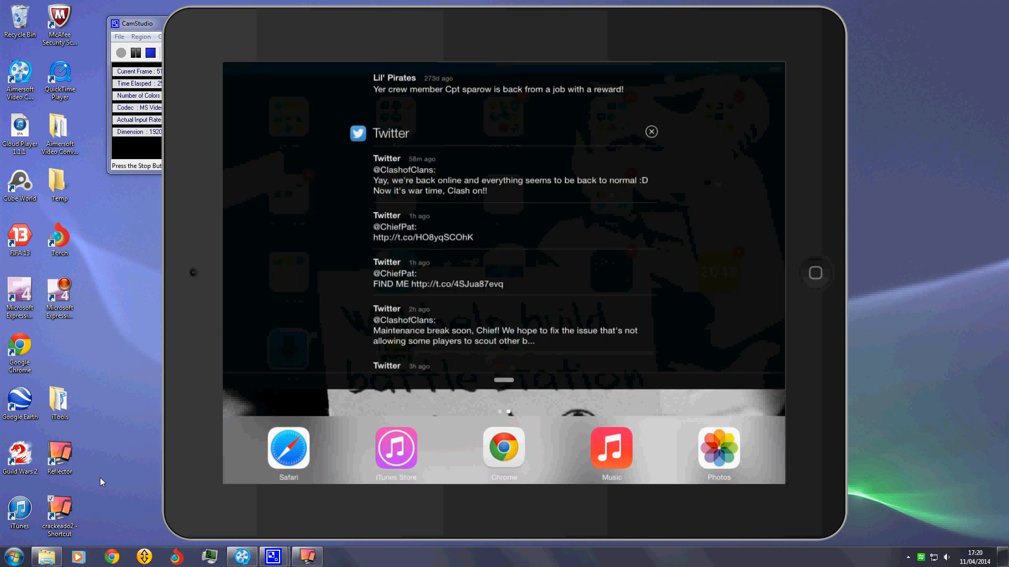
click(650, 132)
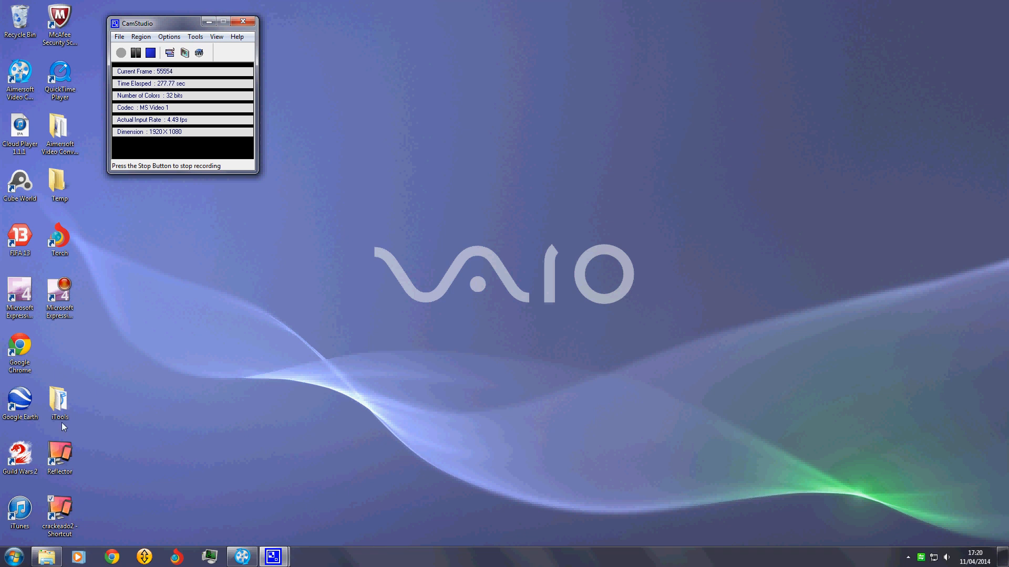
double_click(59, 399)
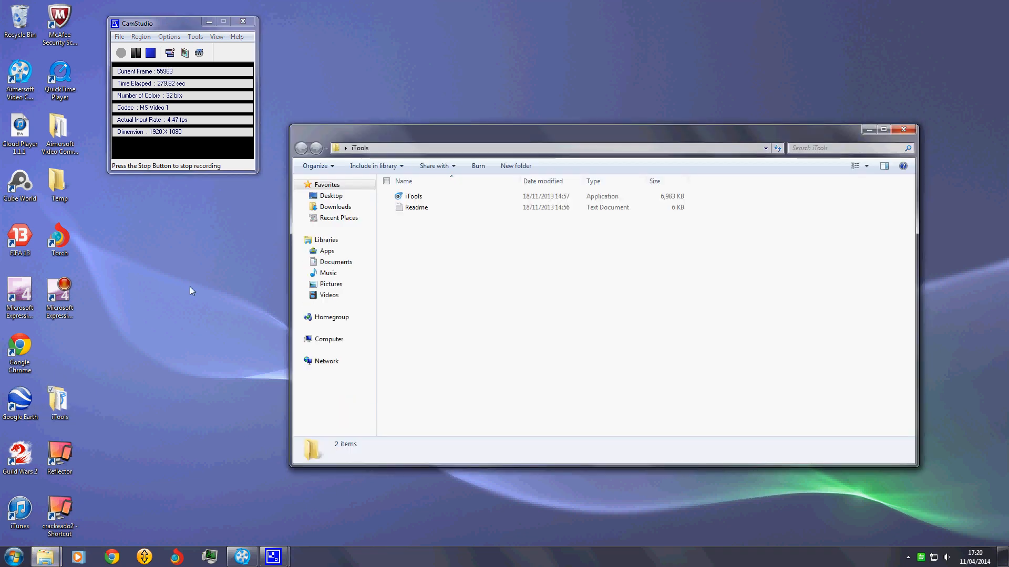
click(415, 196)
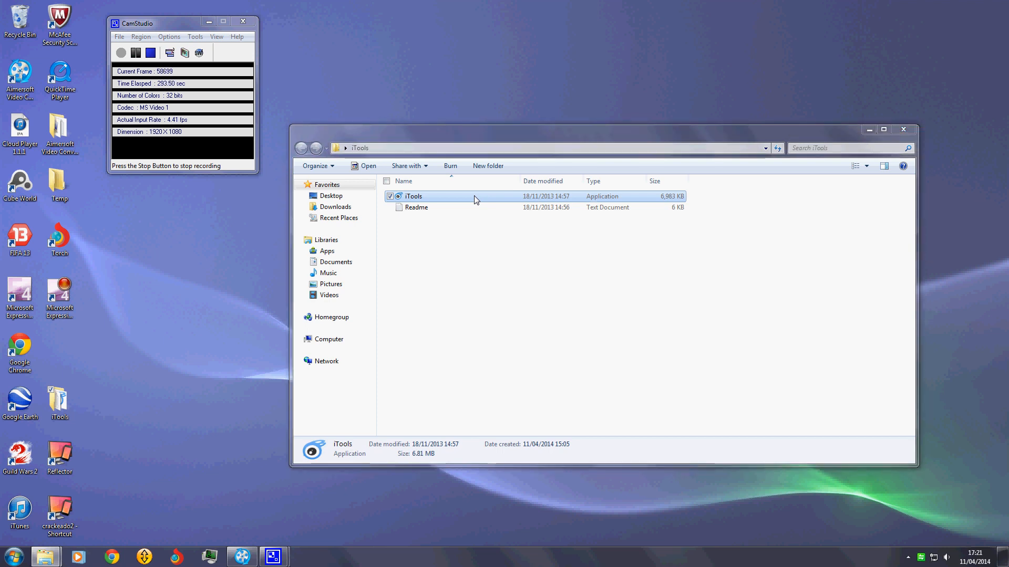
double_click(413, 197)
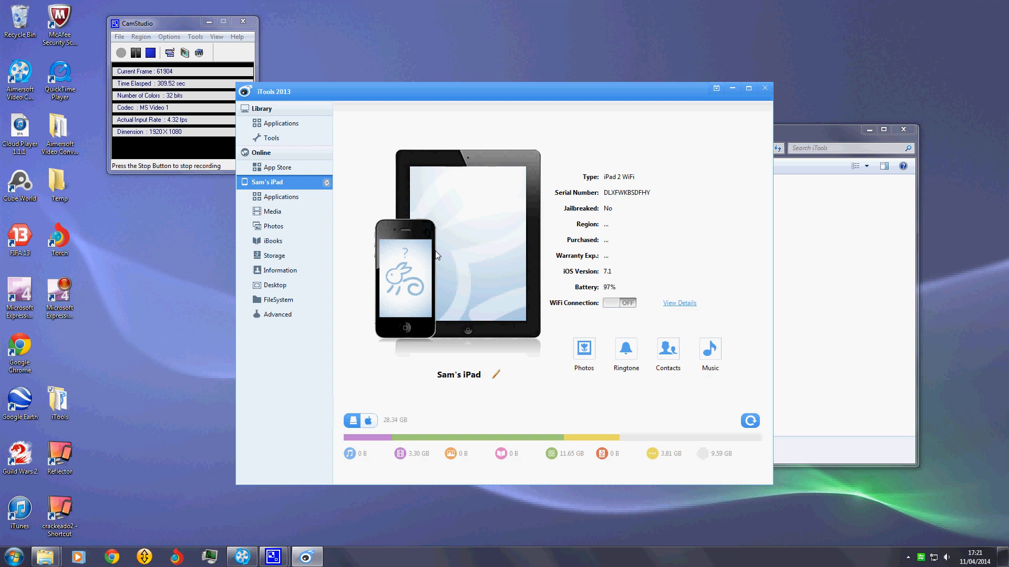
mouse_move(444, 240)
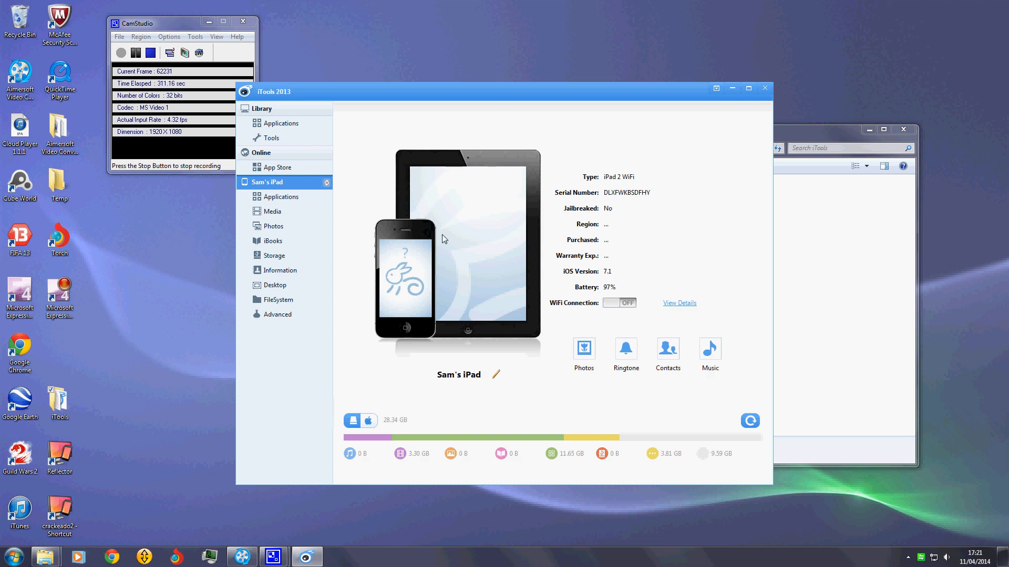
mouse_move(604, 231)
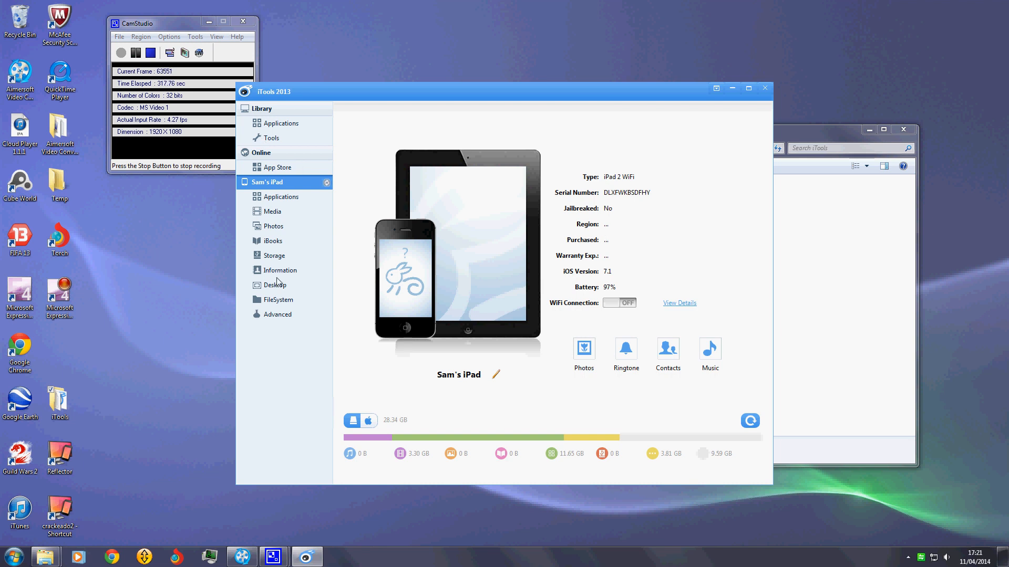
click(276, 285)
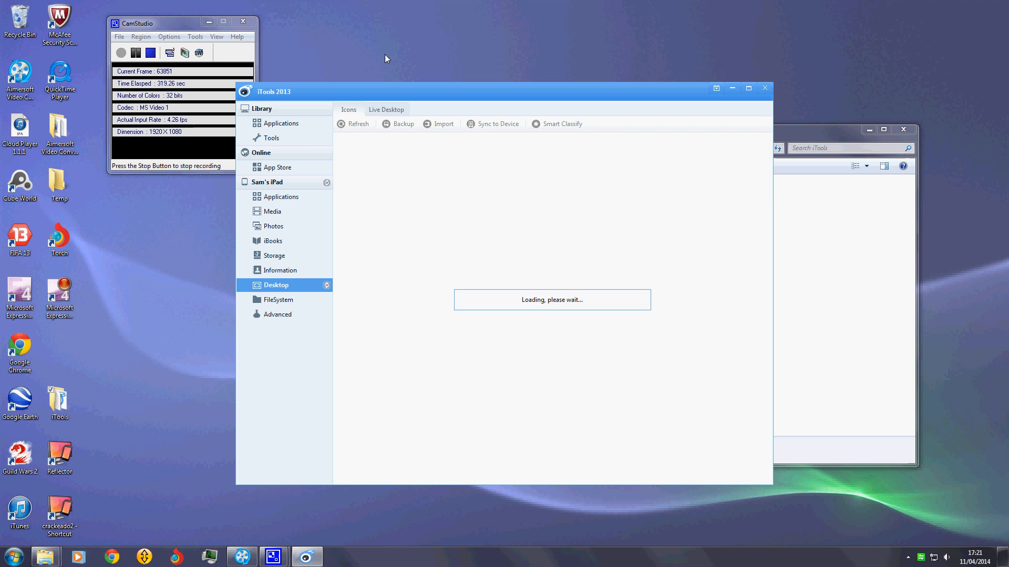
- Reload the iPad home screen icons, view page 2, then move to the online App Store section
click(385, 109)
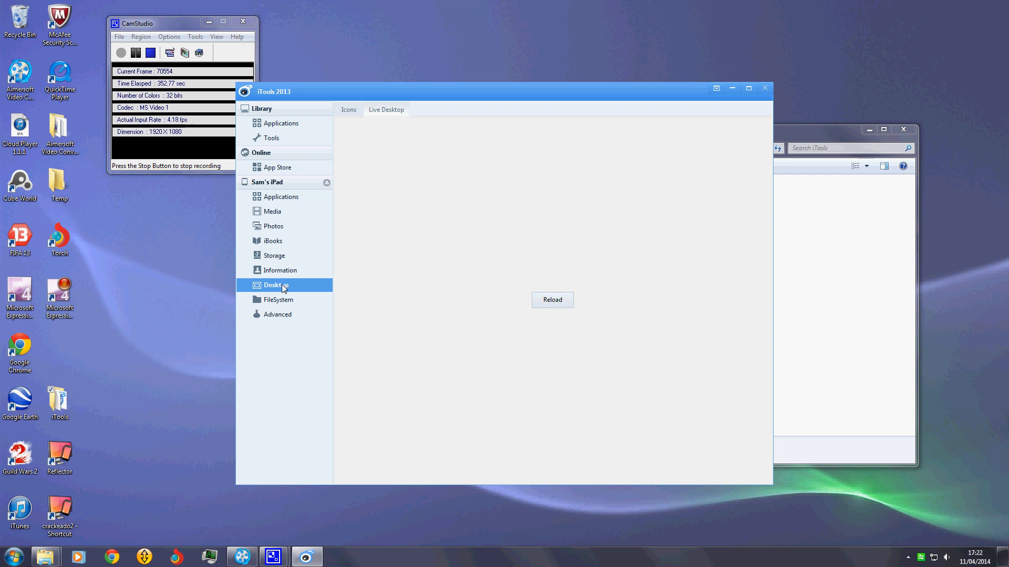
click(348, 109)
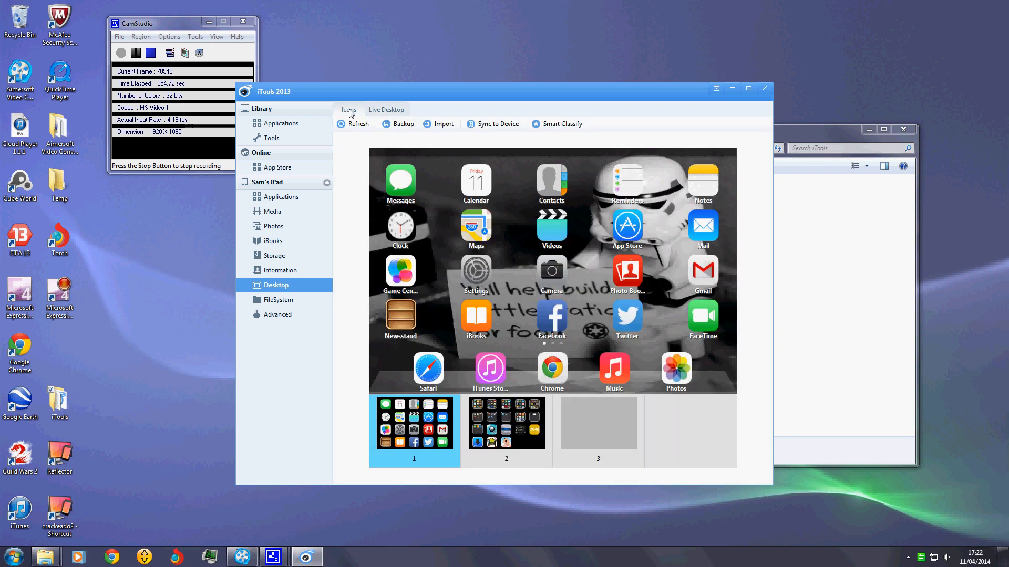
mouse_move(618, 344)
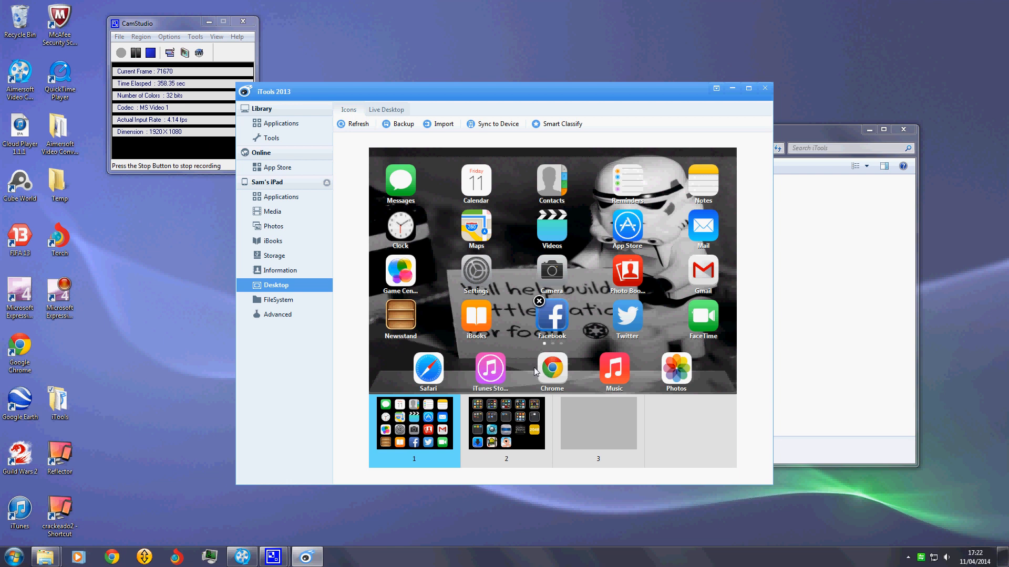
click(506, 422)
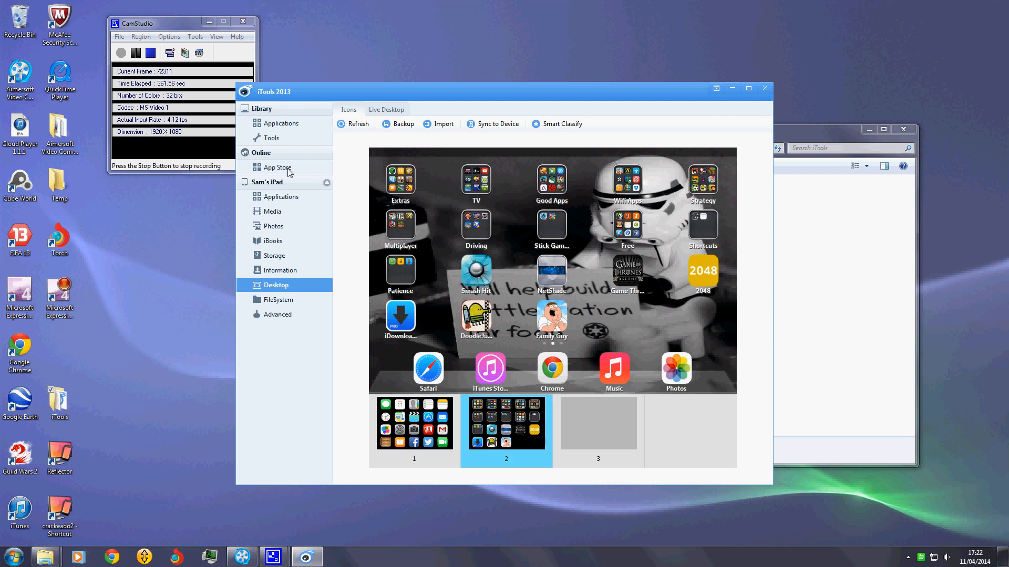
click(277, 167)
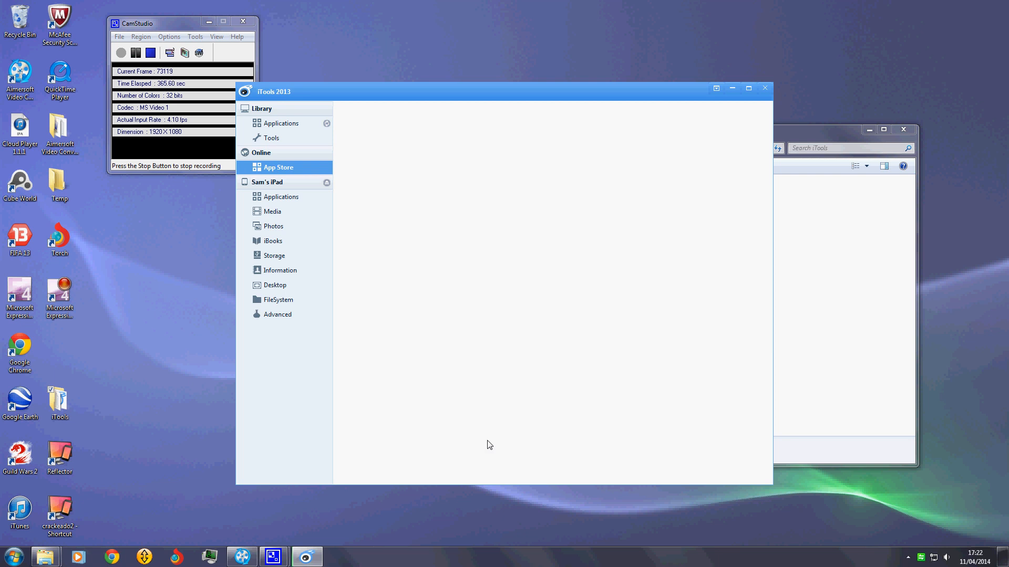
mouse_move(360, 205)
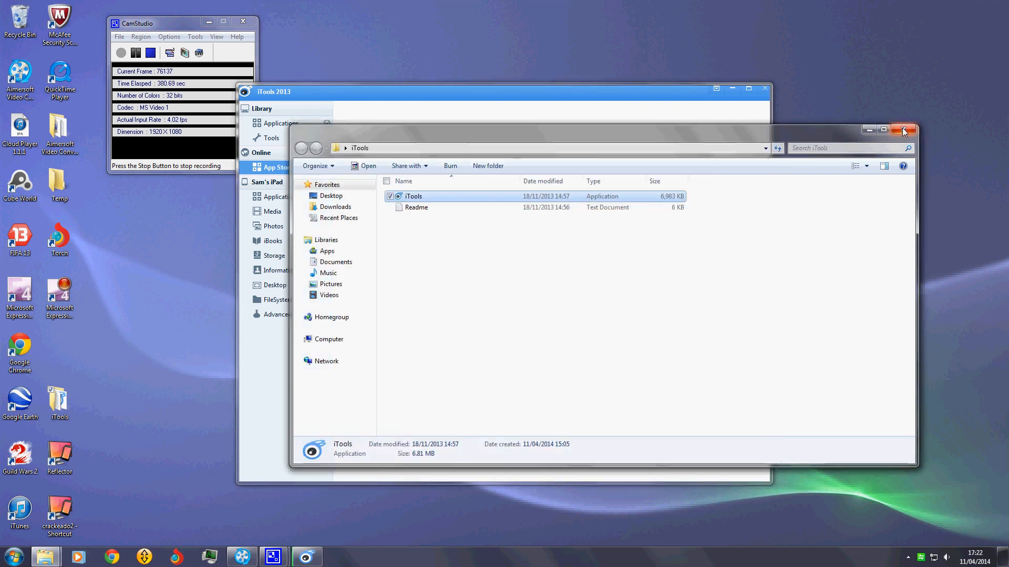
- Close the iTools folder window and delete the desktop iTools folder, hitting a Folder In Use warning and opening Task Manager
click(904, 130)
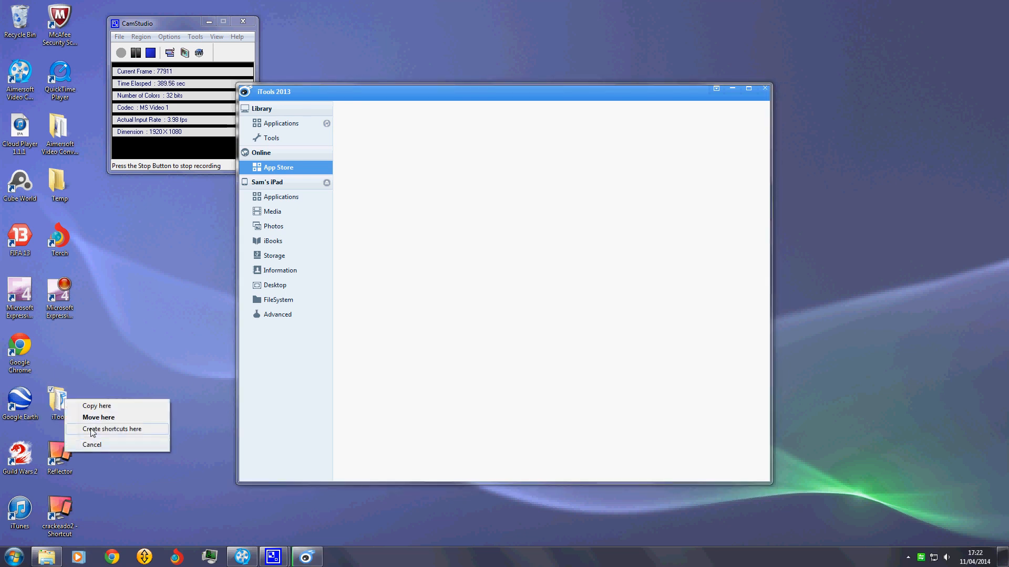
click(98, 417)
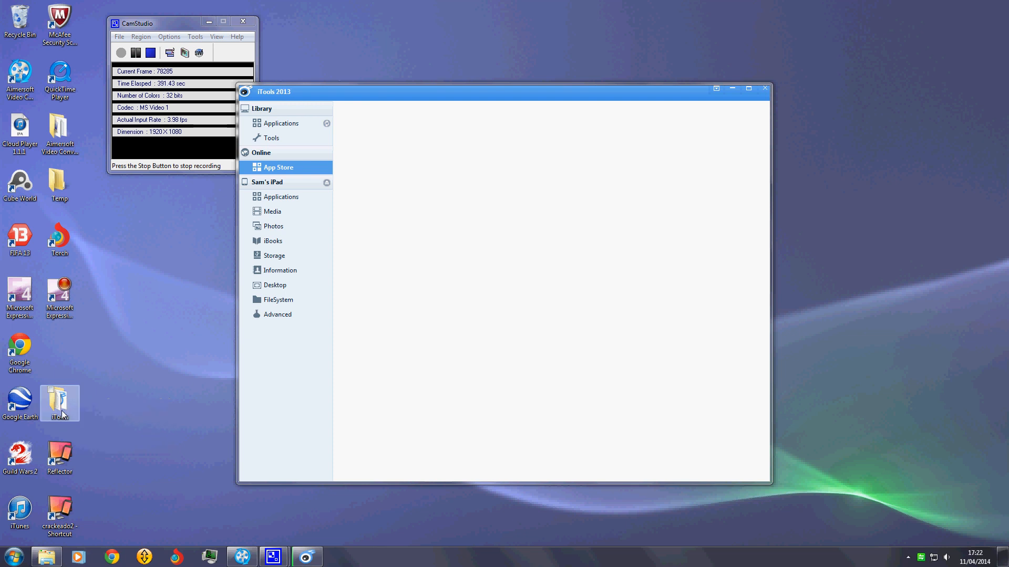
right_click(59, 403)
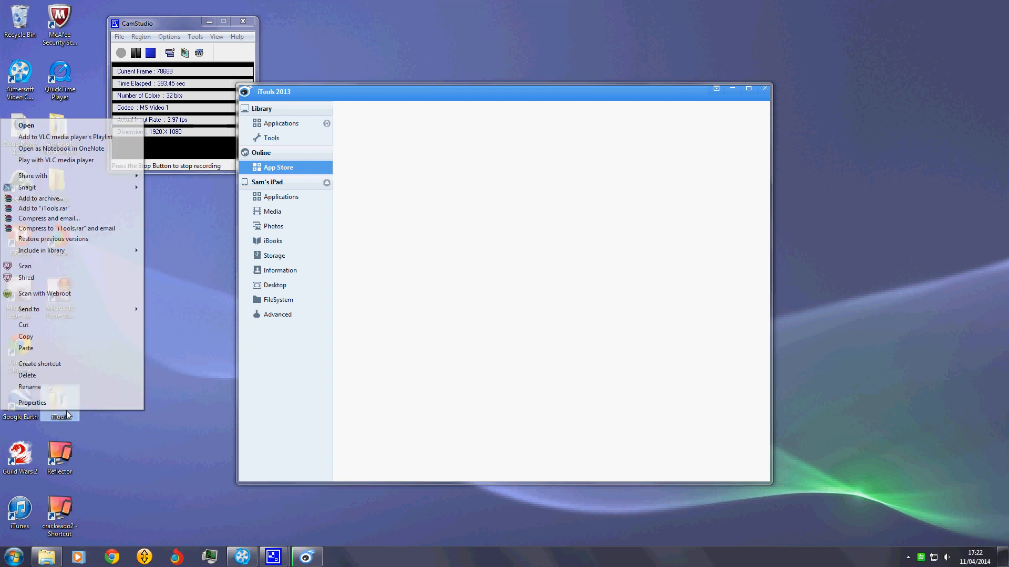
click(244, 388)
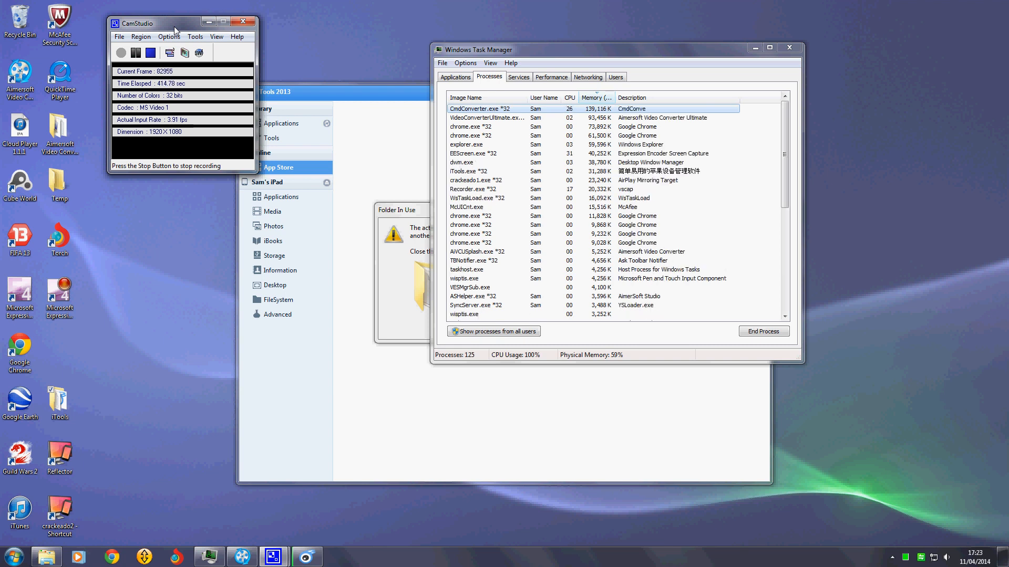
click(150, 53)
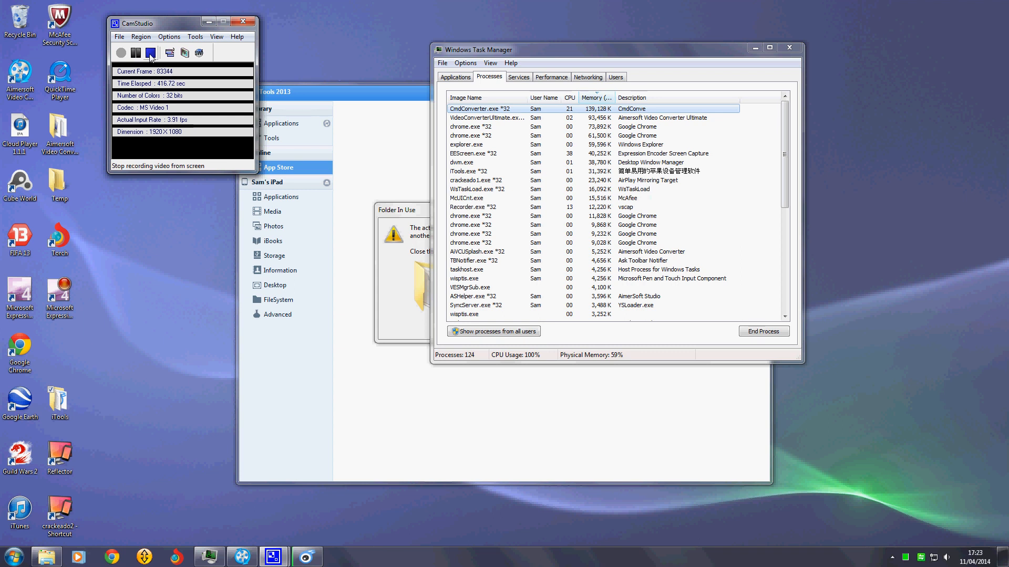